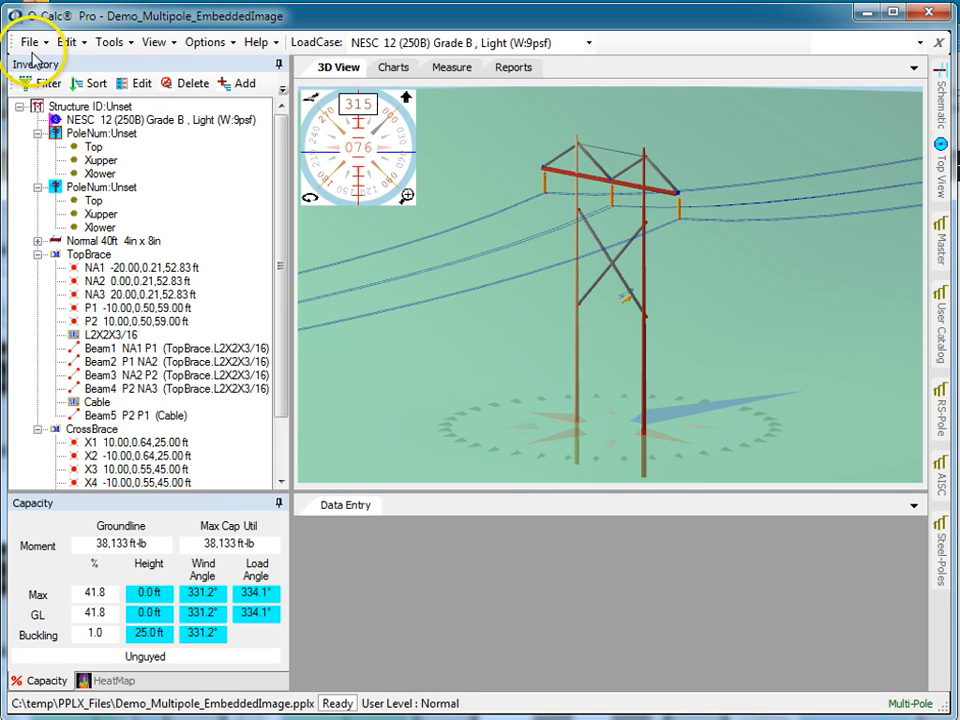
Open the recent DemoMultiPole.pplx model with its two wood poles and spans
{"action": "left_click", "coordinate": [30, 42]}
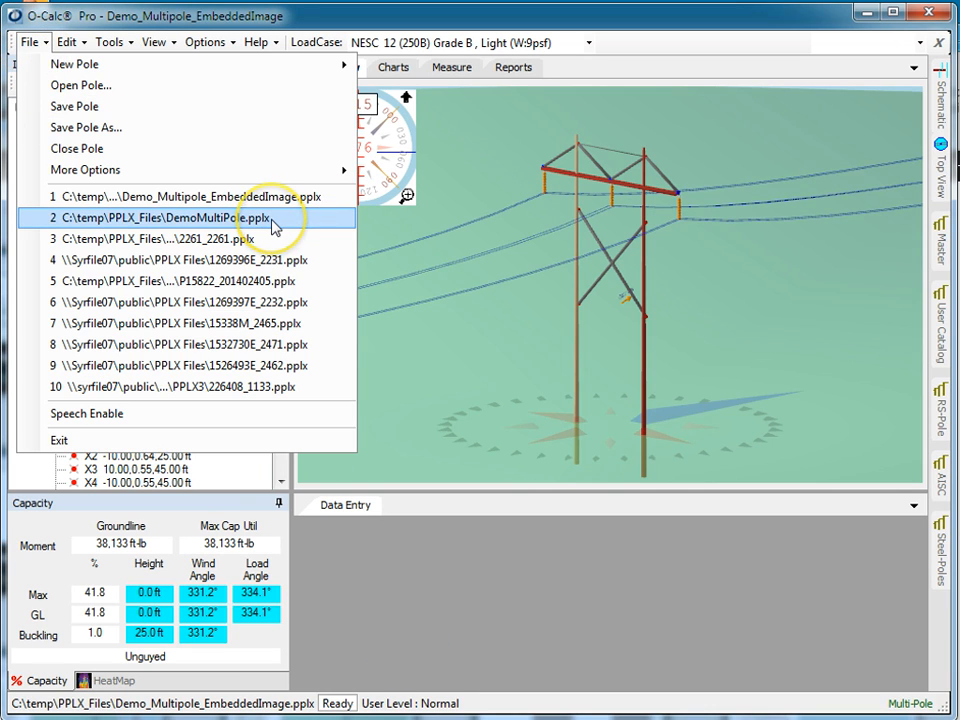
{"action": "left_click", "coordinate": [170, 218]}
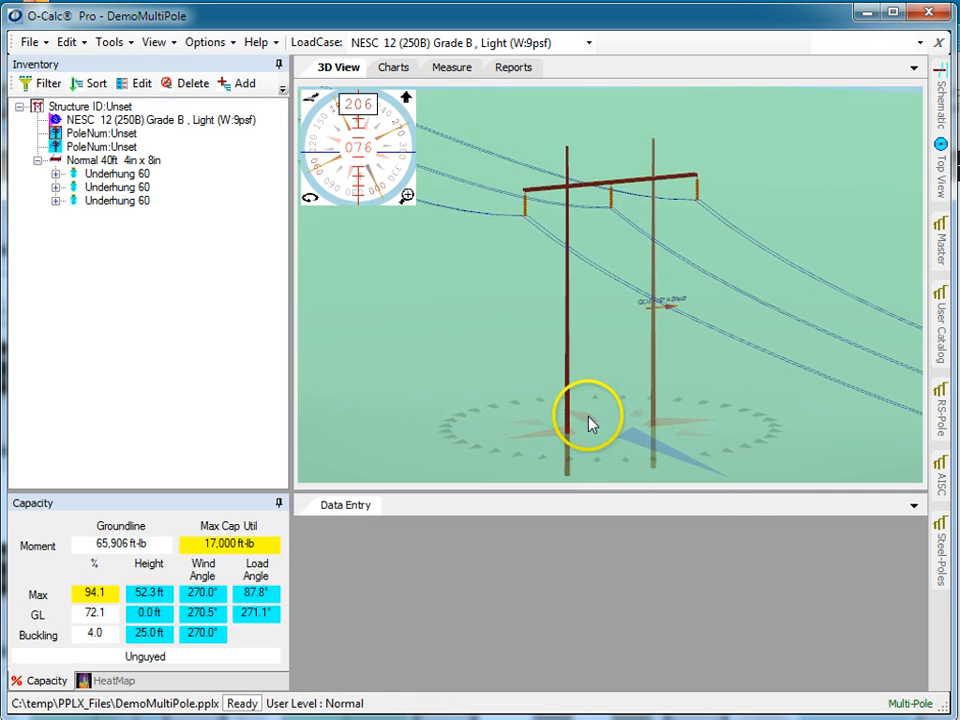
{"action": "left_click_drag", "start_coordinate": [590, 420], "coordinate": [620, 312]}
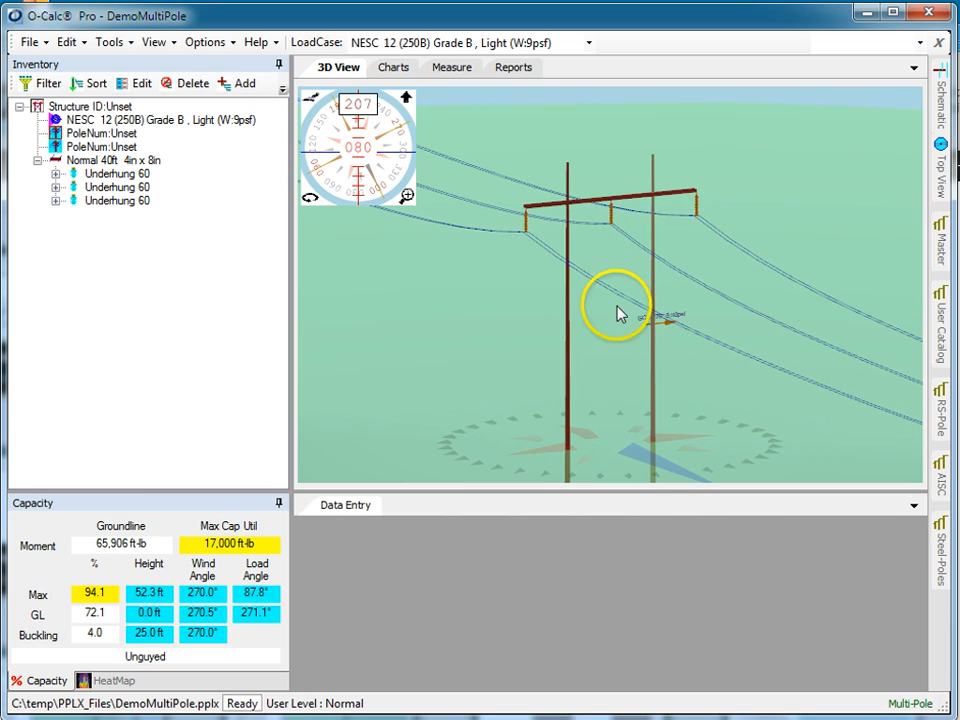
{"action": "mouse_move", "coordinate": [620, 342]}
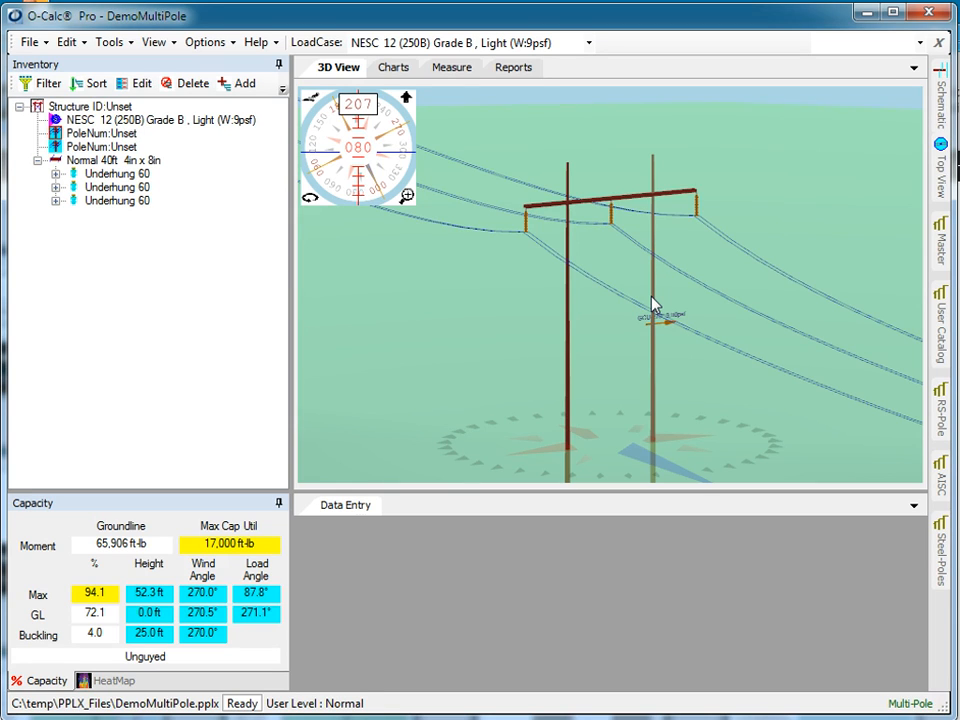
Add a NodeJunction to the first pole and give it the description XBU
{"action": "left_click", "coordinate": [100, 132]}
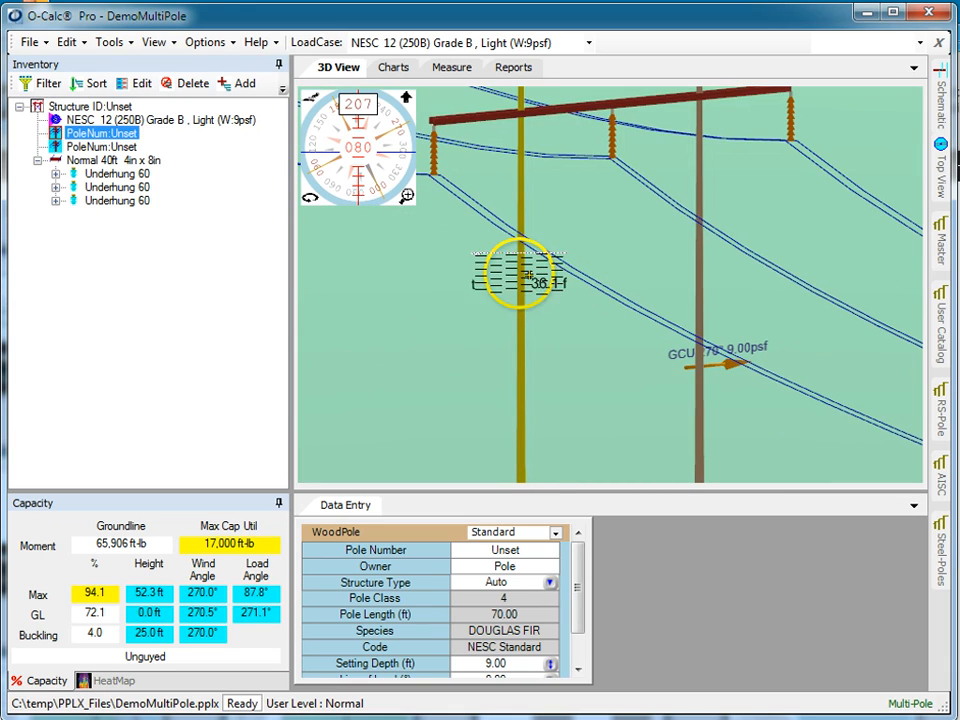
{"action": "right_click", "coordinate": [520, 276]}
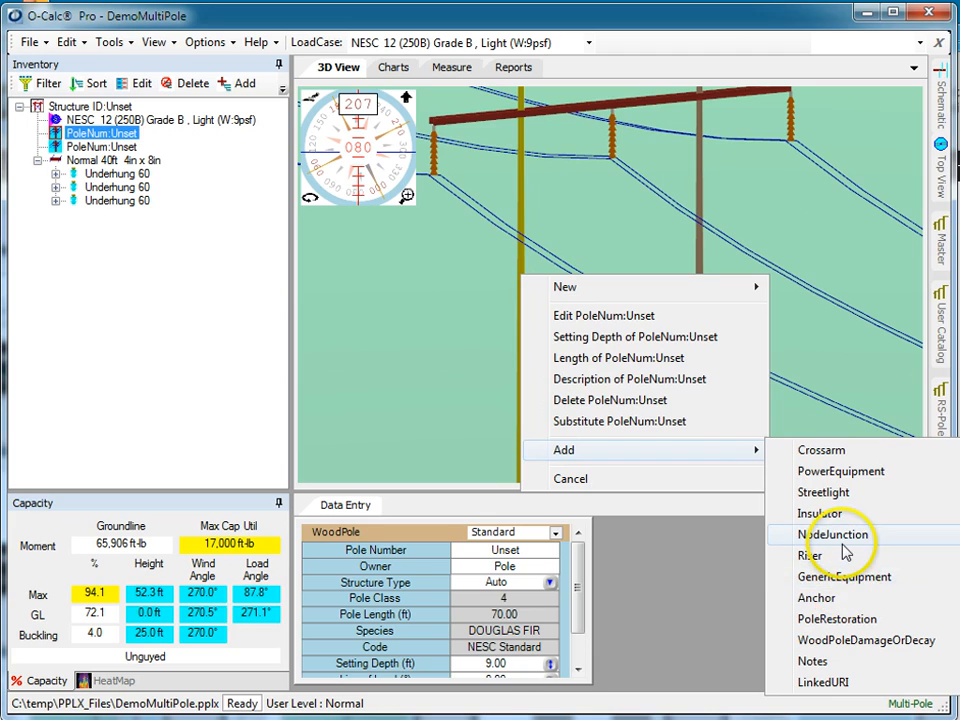
{"action": "left_click", "coordinate": [832, 534]}
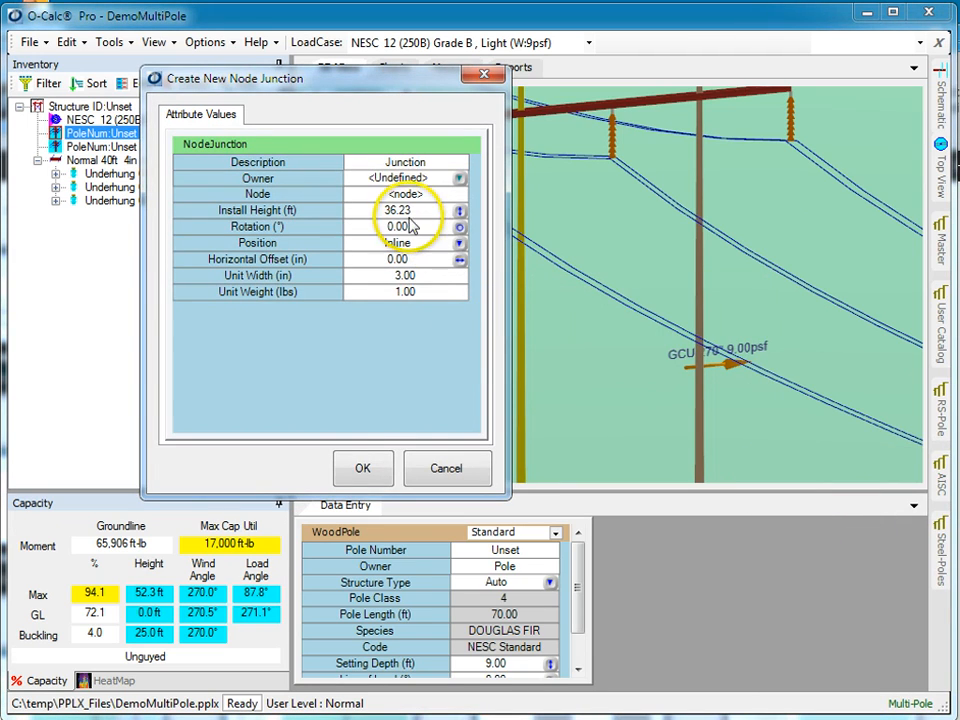
{"action": "left_click", "coordinate": [364, 468]}
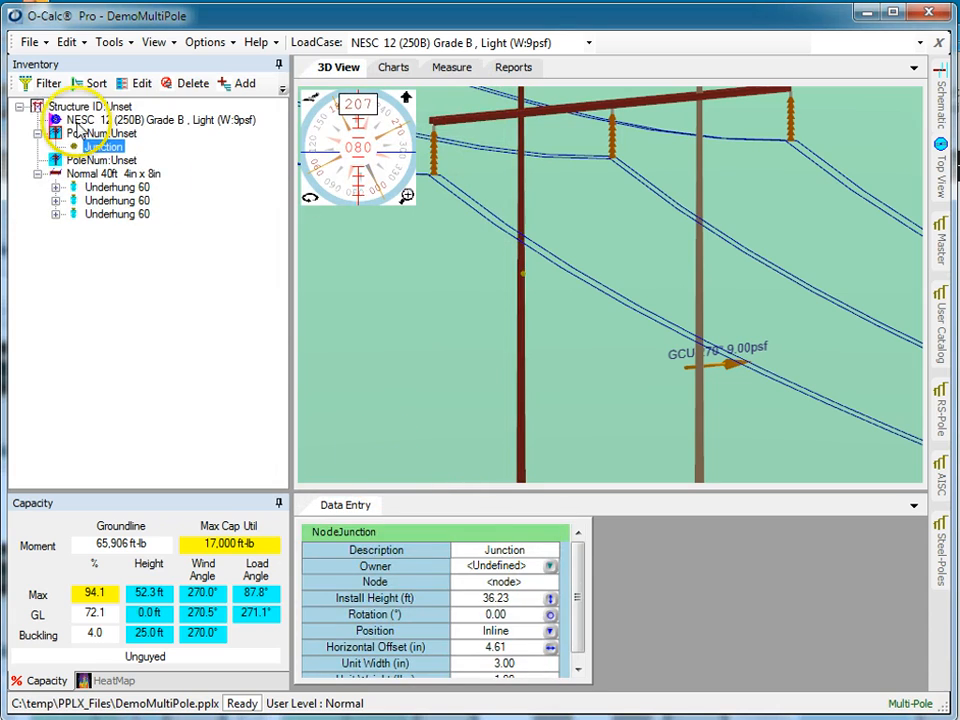
{"action": "left_click", "coordinate": [504, 550]}
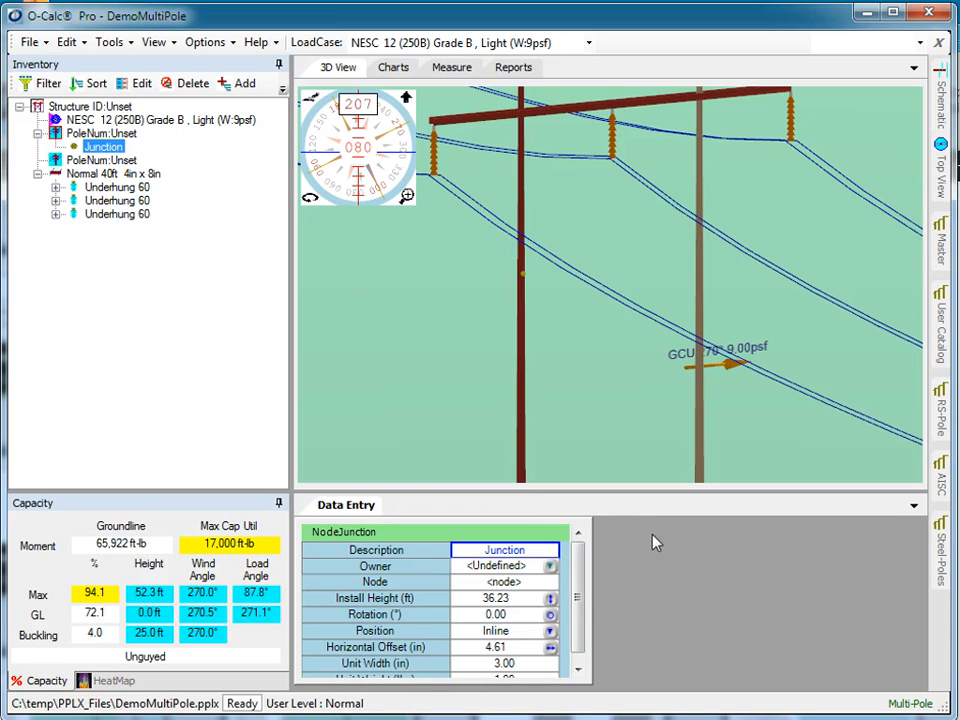
{"action": "type", "text": "XBU"}
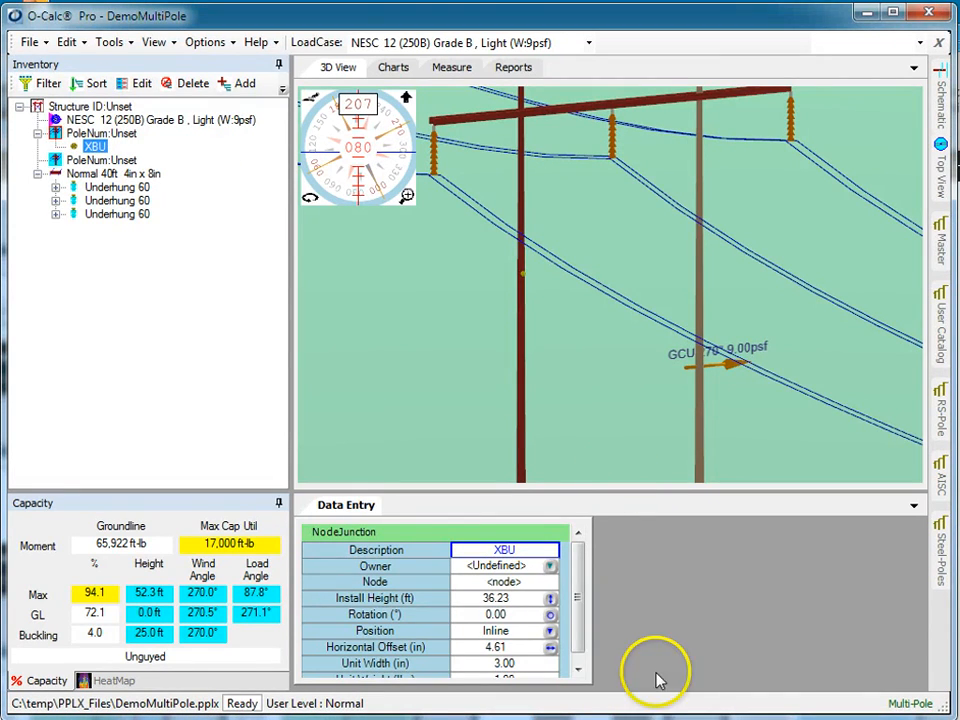
{"action": "left_click", "coordinate": [500, 598]}
{"action": "type", "text": "35"}
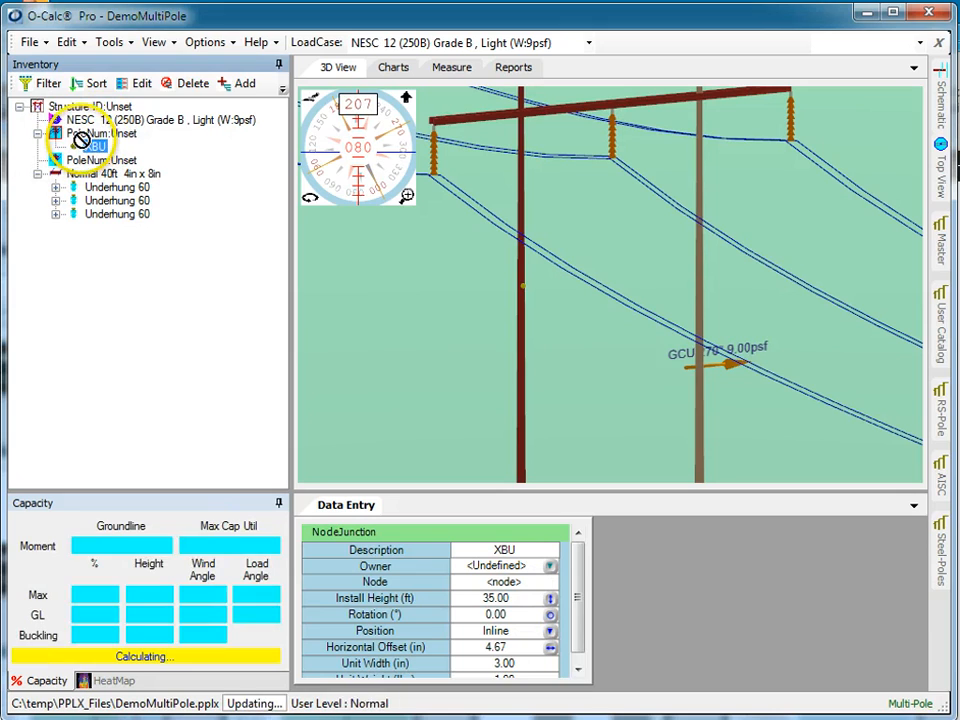
Set XBU to 35 ft, add XBL at 20 ft, and mirror both junctions on the second pole
{"action": "left_click", "coordinate": [96, 148]}
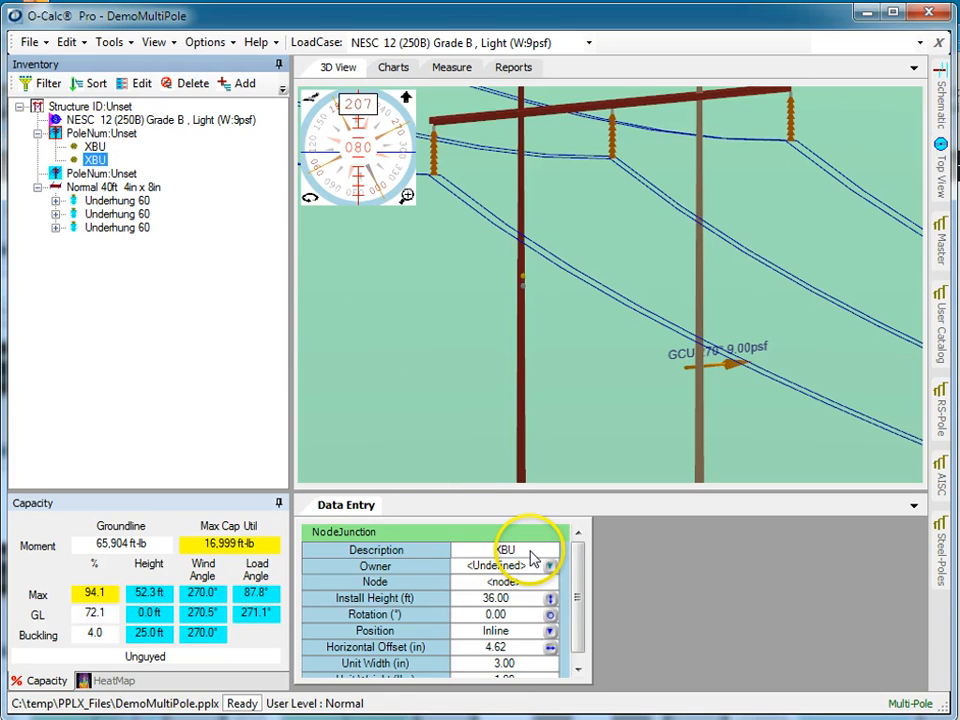
{"action": "left_click", "coordinate": [504, 550]}
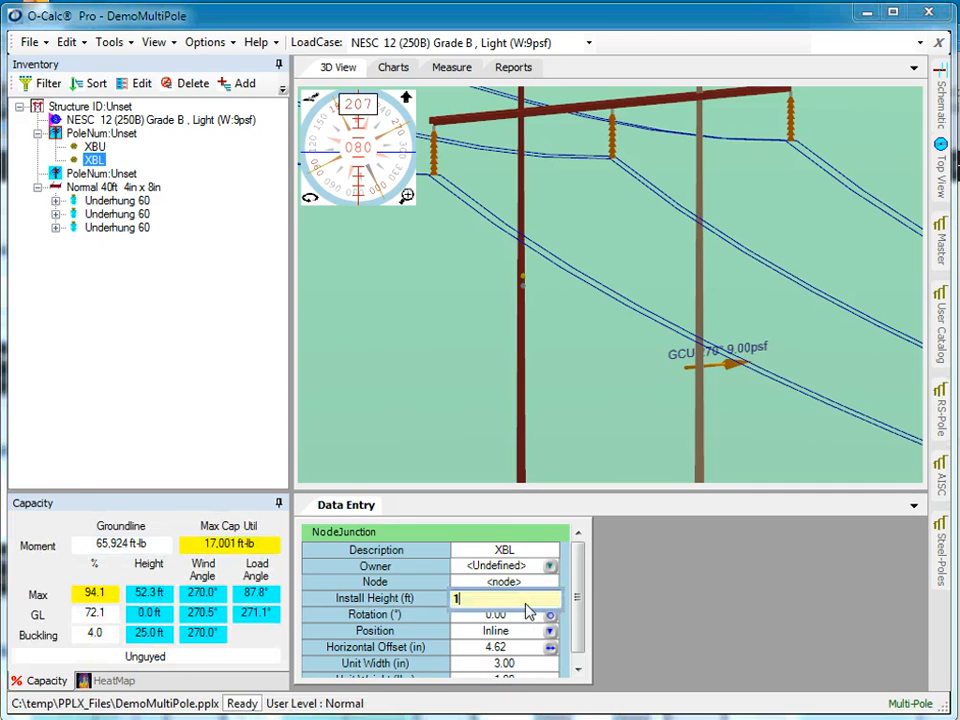
{"action": "type", "text": "15.00"}
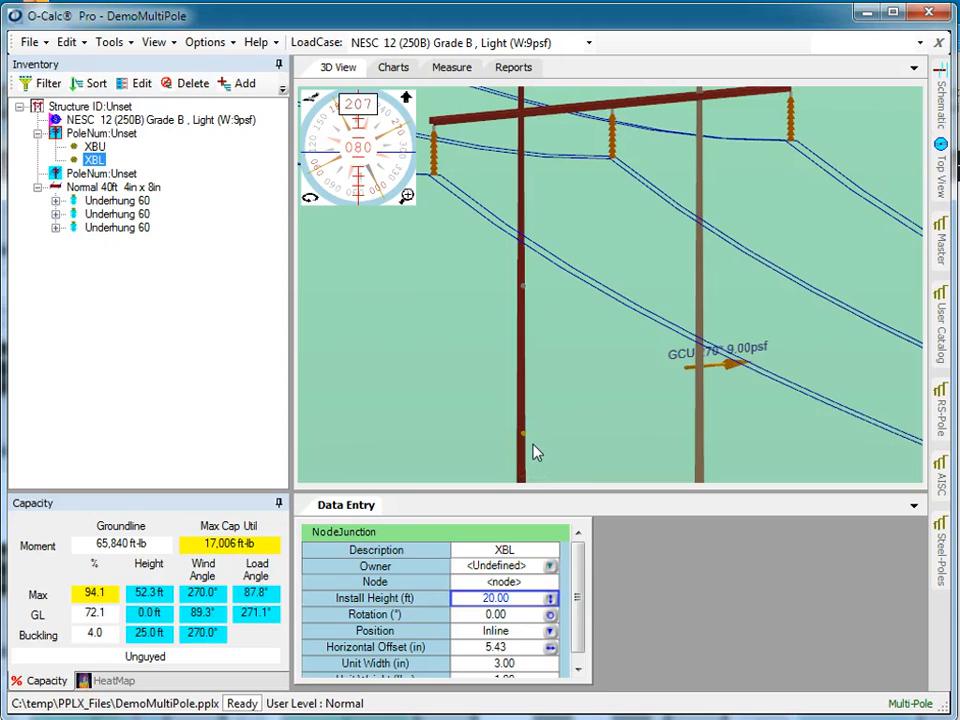
{"action": "mouse_move", "coordinate": [94, 160]}
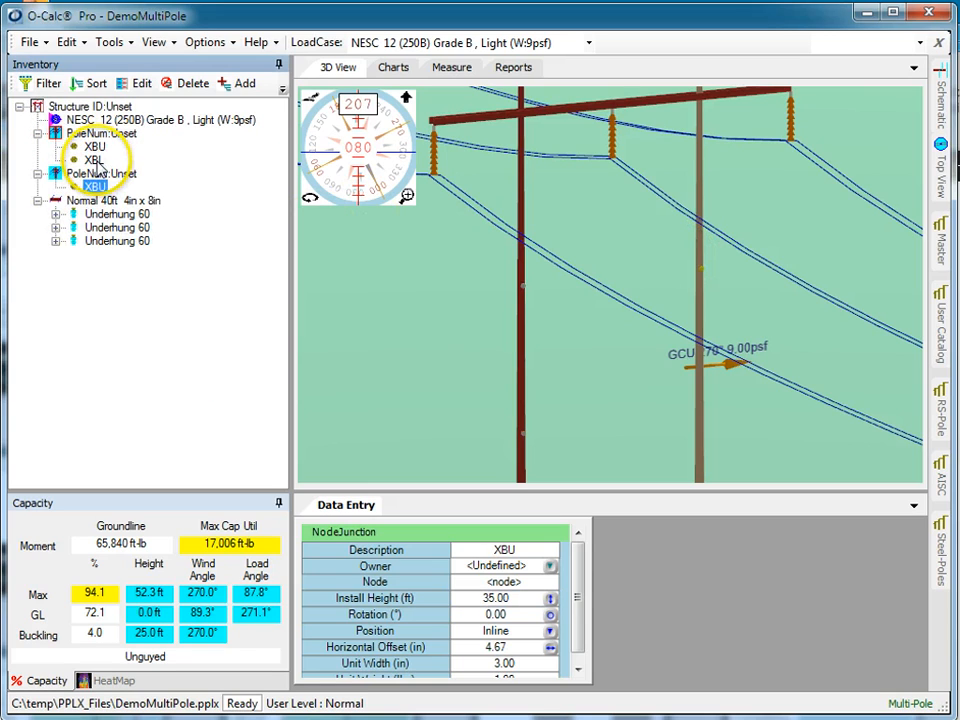
{"action": "left_click", "coordinate": [94, 200]}
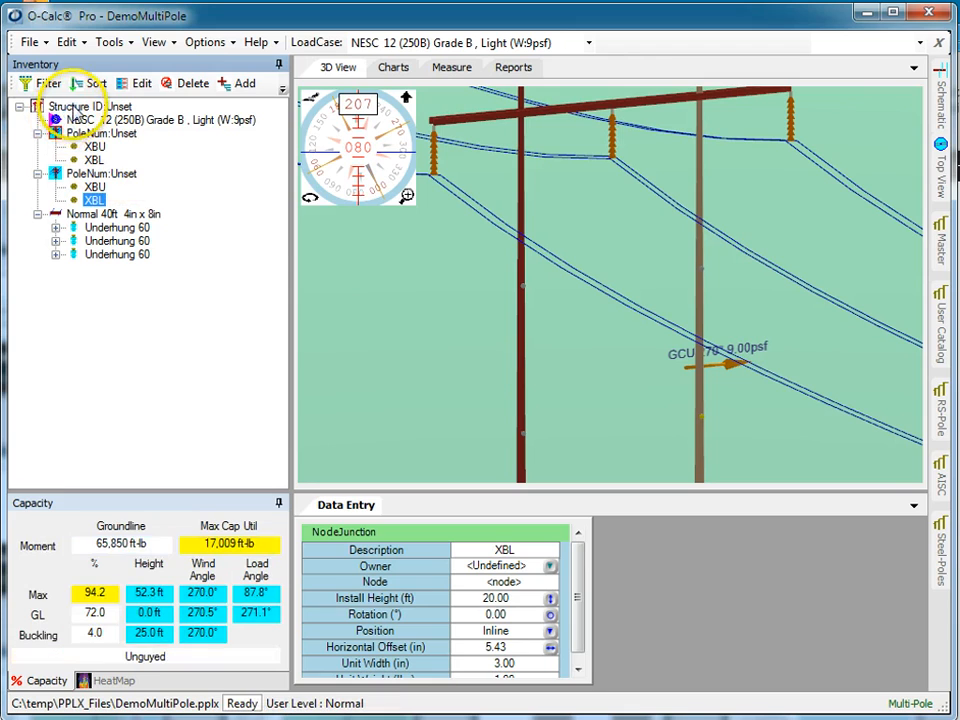
Add a structure-level LatticeSection named XBrace
{"action": "right_click", "coordinate": [76, 108]}
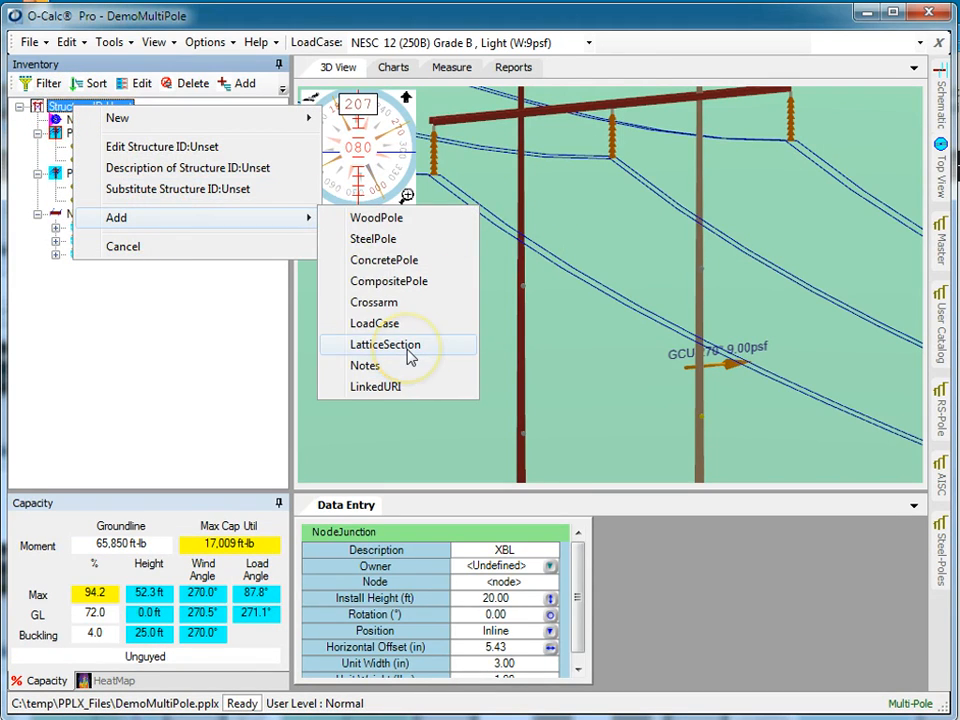
{"action": "left_click", "coordinate": [384, 344]}
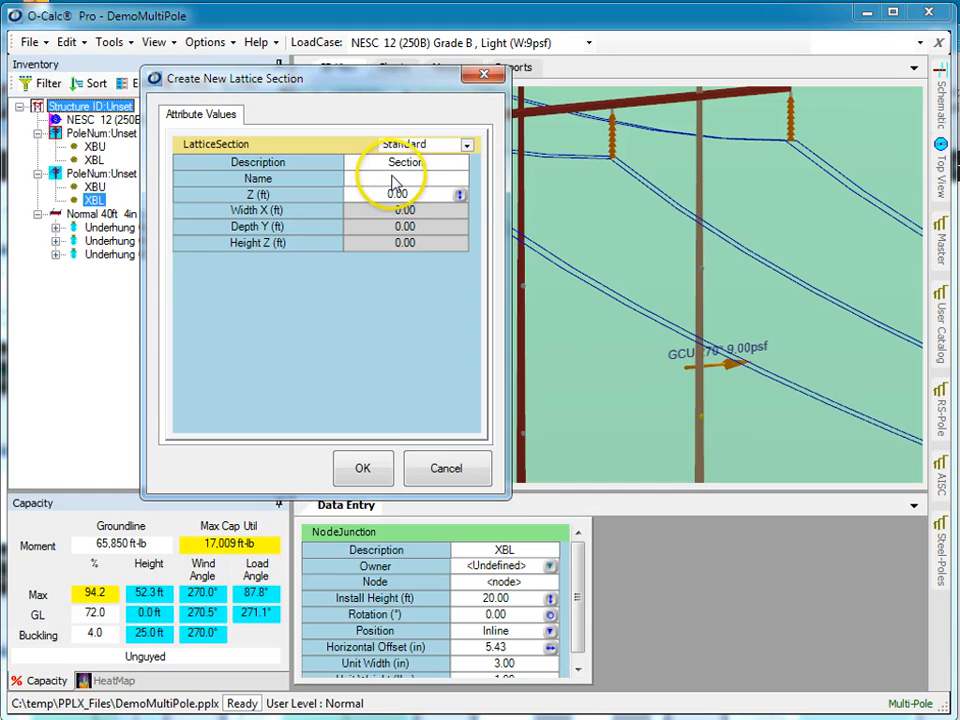
{"action": "type", "text": "XBrace"}
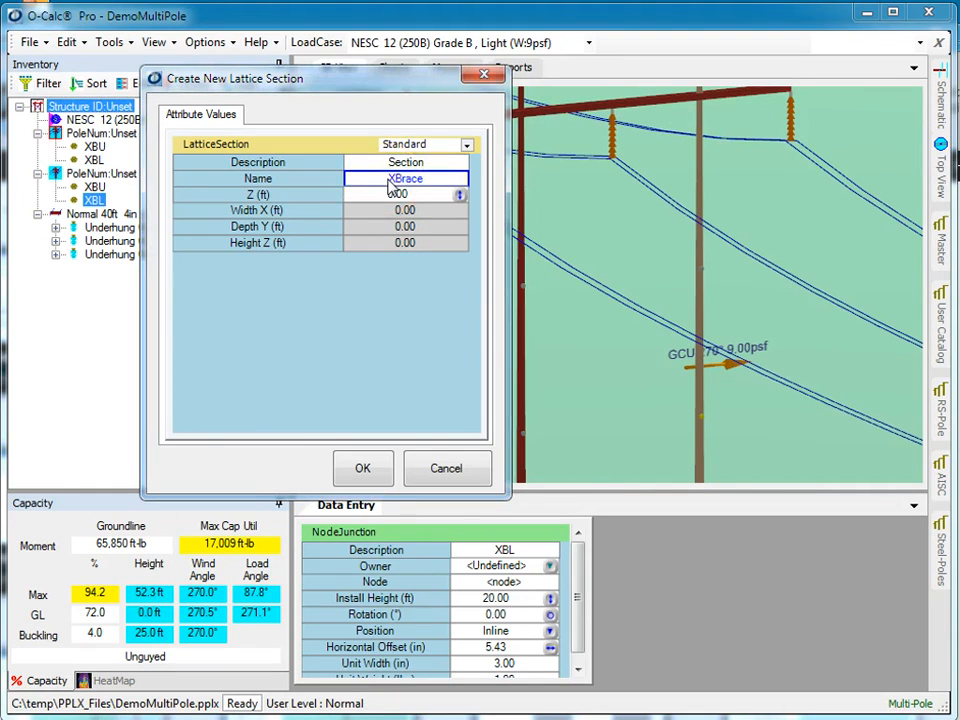
{"action": "left_click", "coordinate": [364, 468]}
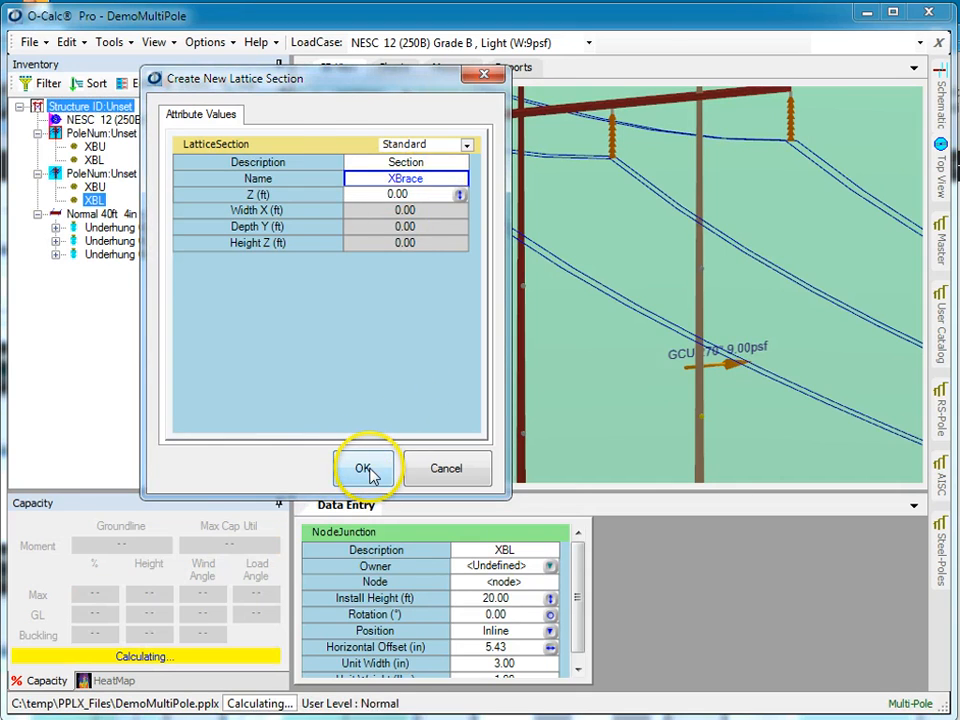
{"action": "left_click", "coordinate": [364, 468]}
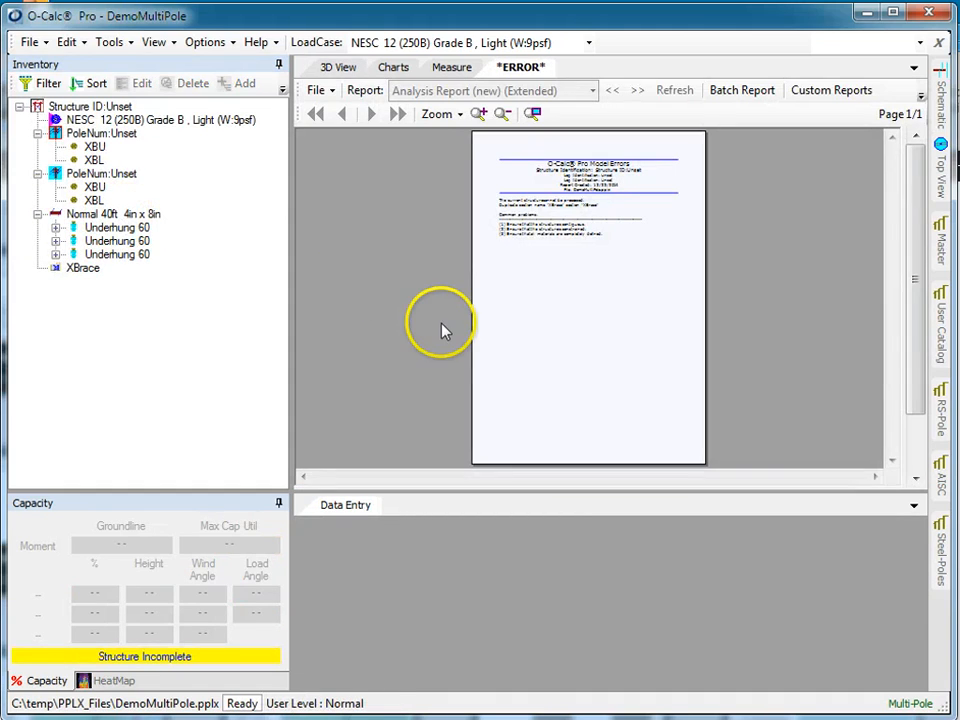
{"action": "left_click", "coordinate": [338, 68]}
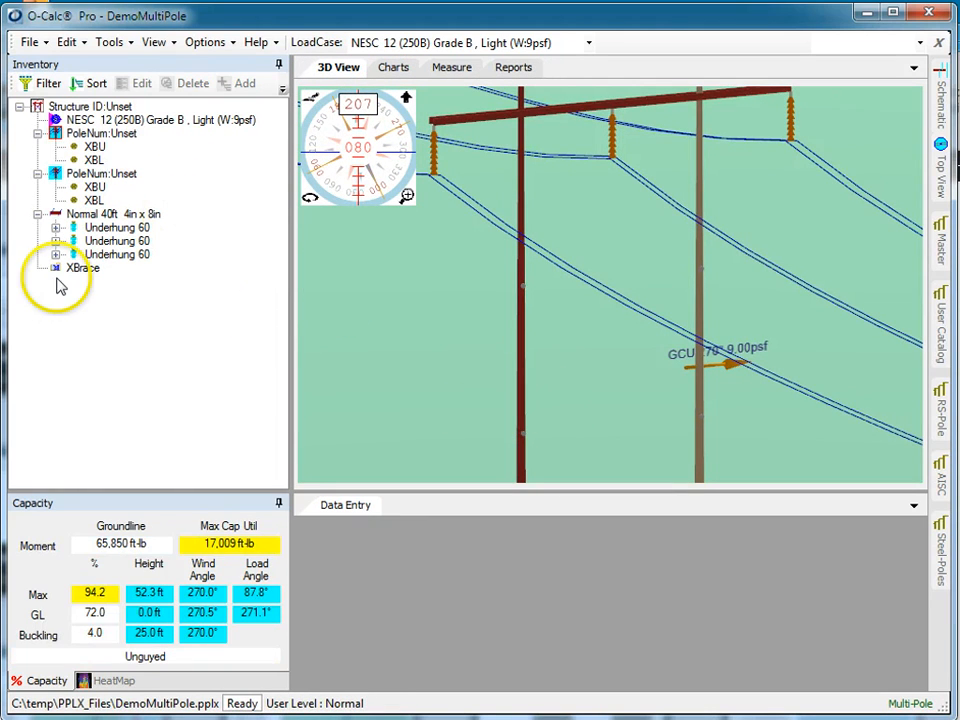
Add nodes NX1 through NX4 to XBrace, all at 0,0,0 coordinates
{"action": "left_click", "coordinate": [84, 268]}
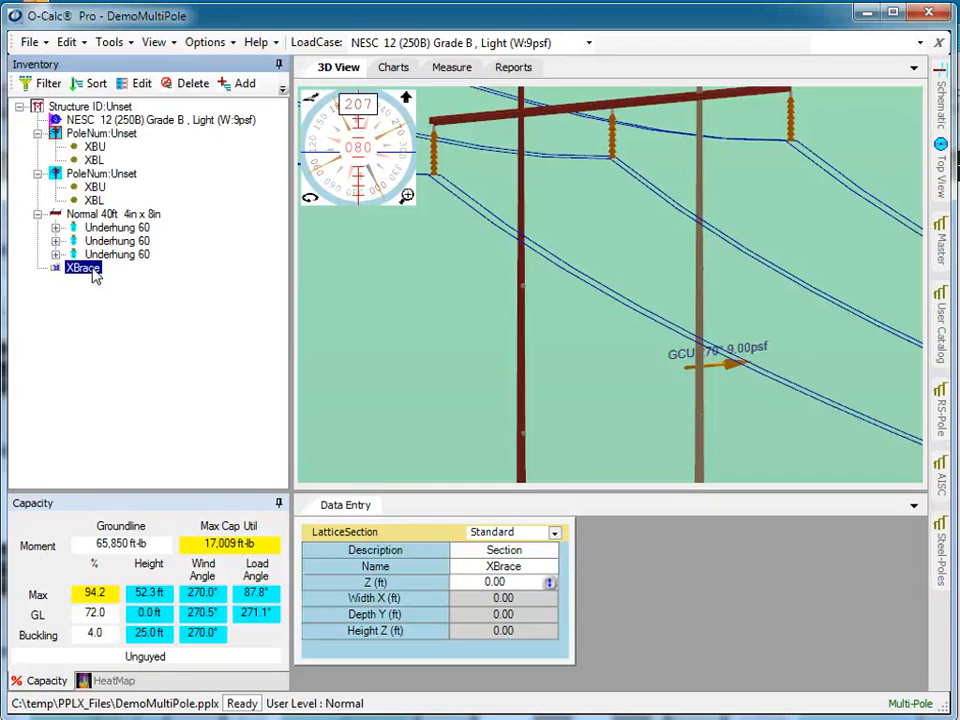
{"action": "right_click", "coordinate": [84, 268]}
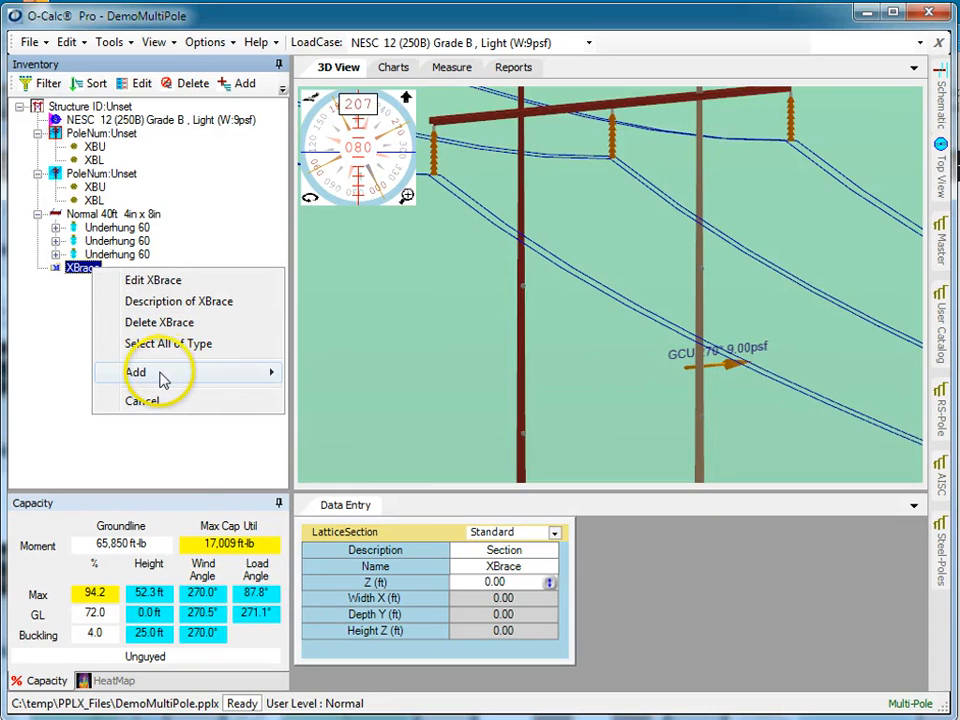
{"action": "left_click", "coordinate": [136, 372]}
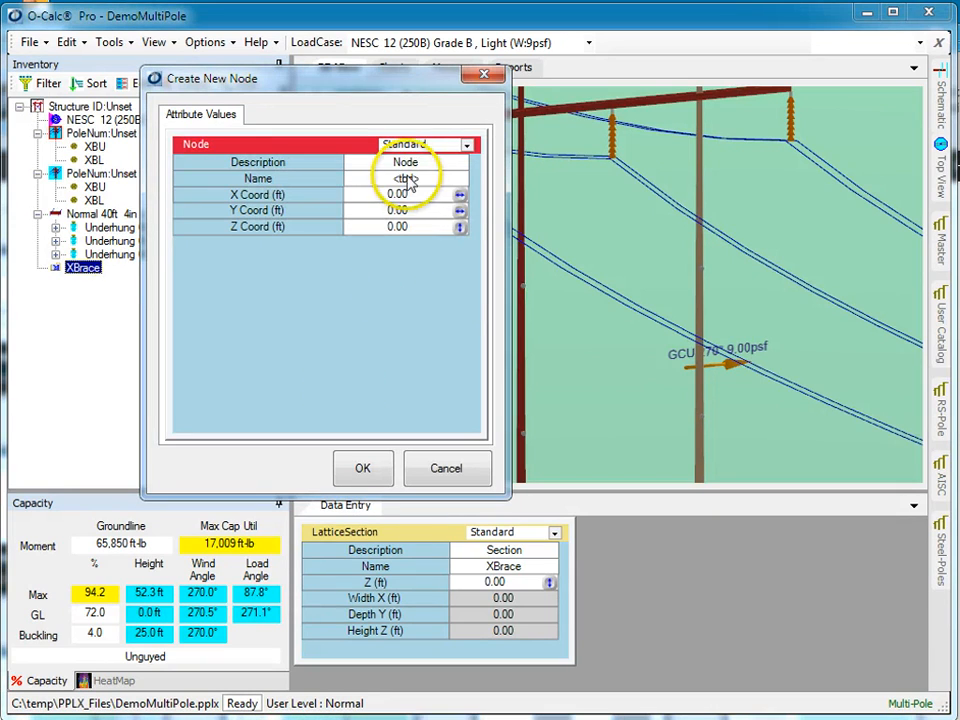
{"action": "left_click", "coordinate": [404, 178]}
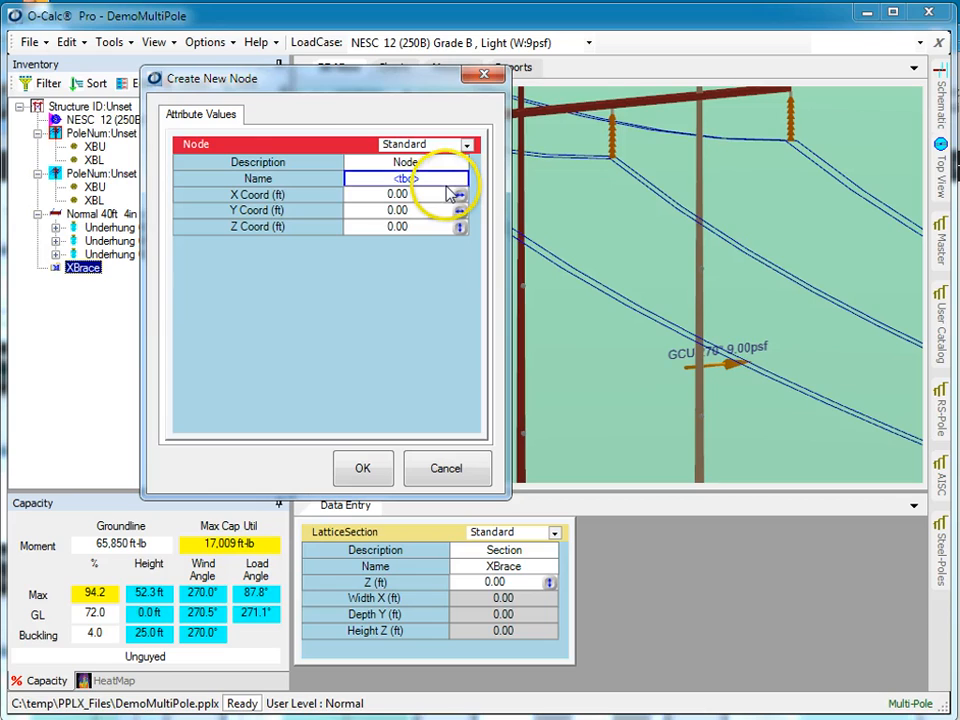
{"action": "type", "text": "NX"}
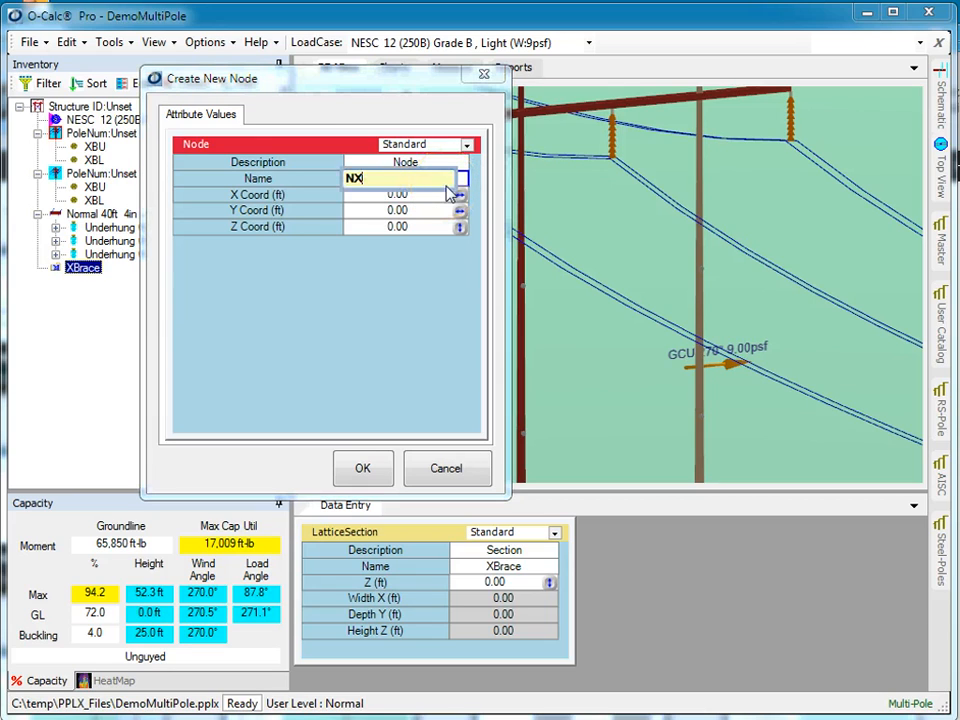
{"action": "type", "text": "1"}
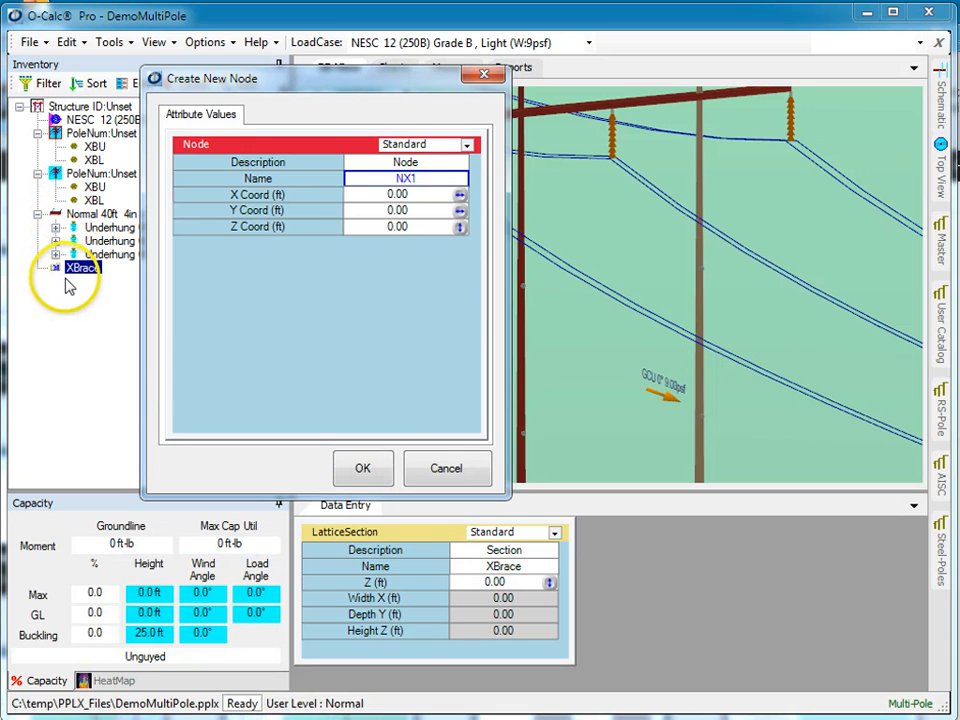
{"action": "left_click", "coordinate": [362, 468]}
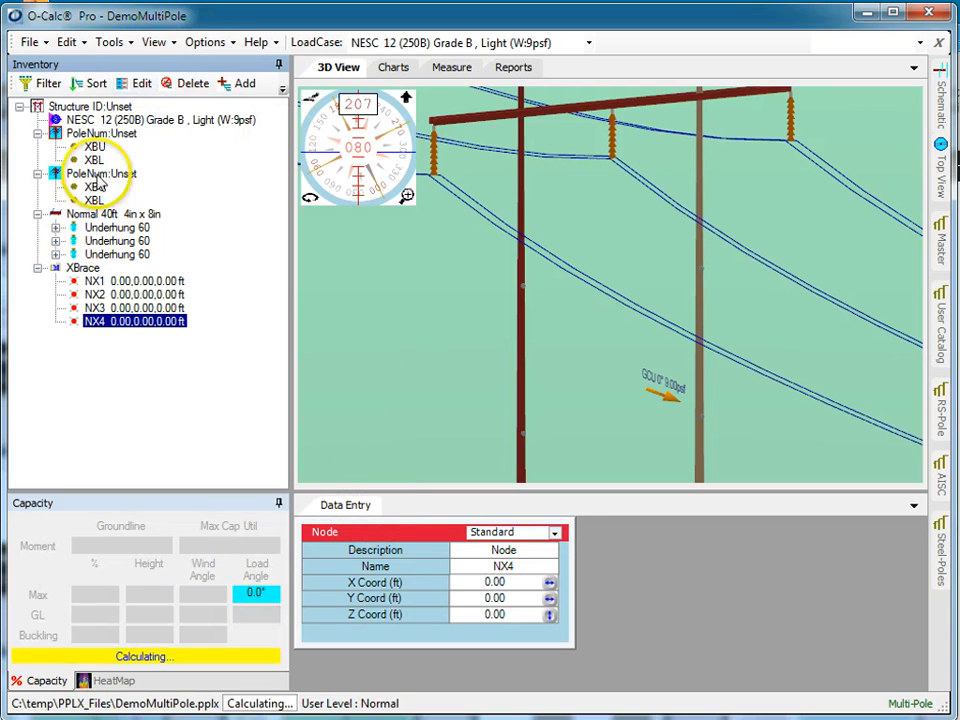
Assign nodes NX1–NX4 to the XBU/XBL junctions on the first and second poles
{"action": "left_click", "coordinate": [94, 148]}
{"action": "type", "text": "N"}
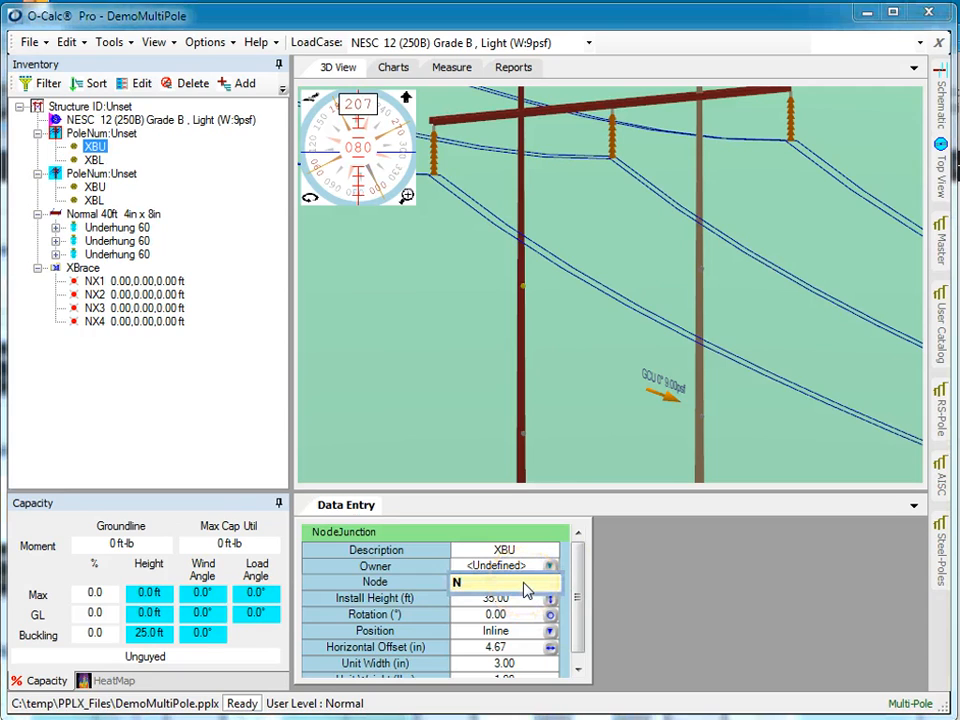
{"action": "left_click", "coordinate": [504, 582]}
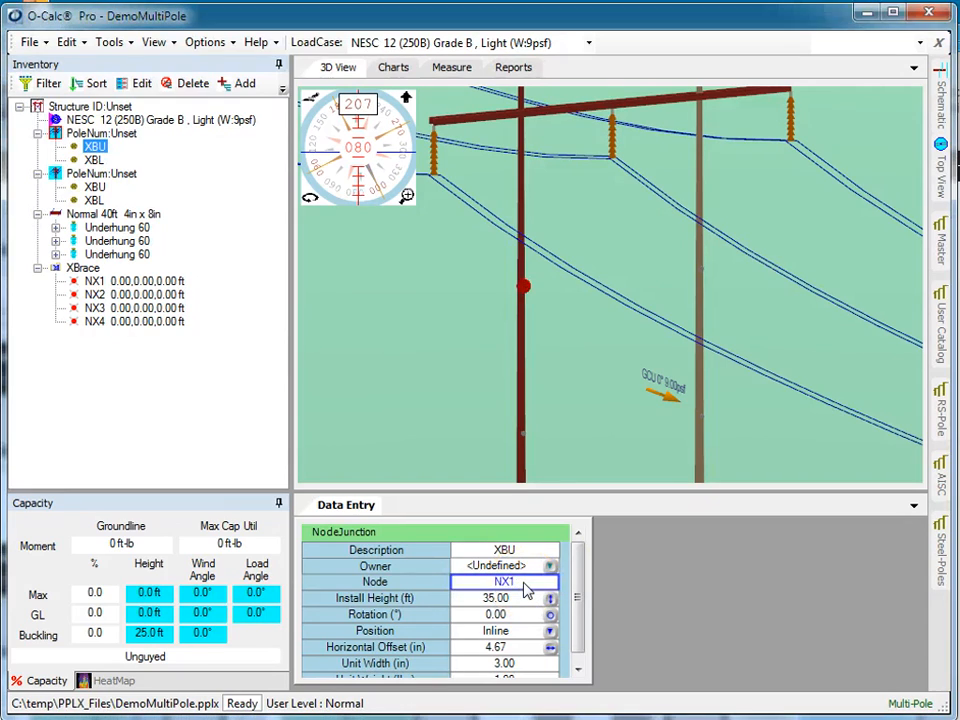
{"action": "left_click", "coordinate": [92, 160]}
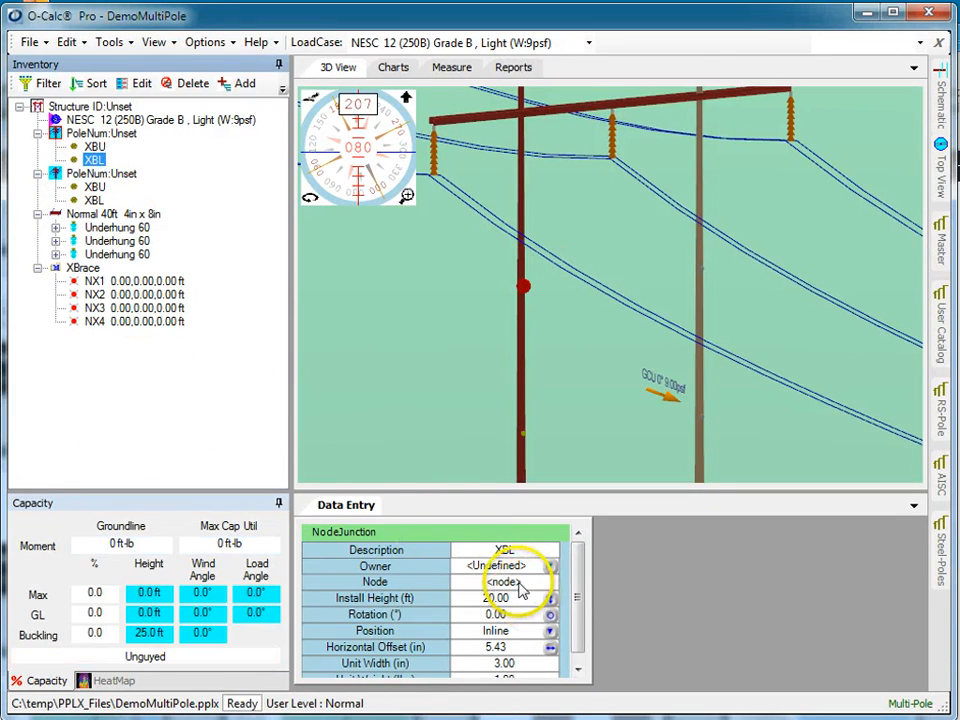
{"action": "type", "text": "NX2"}
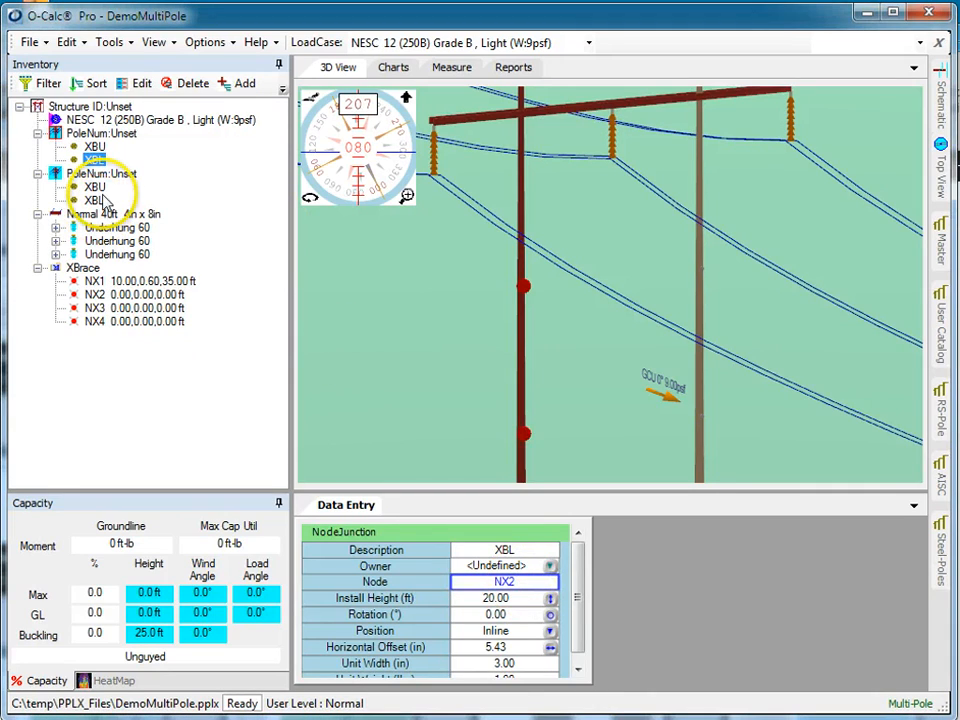
{"action": "left_click", "coordinate": [92, 188]}
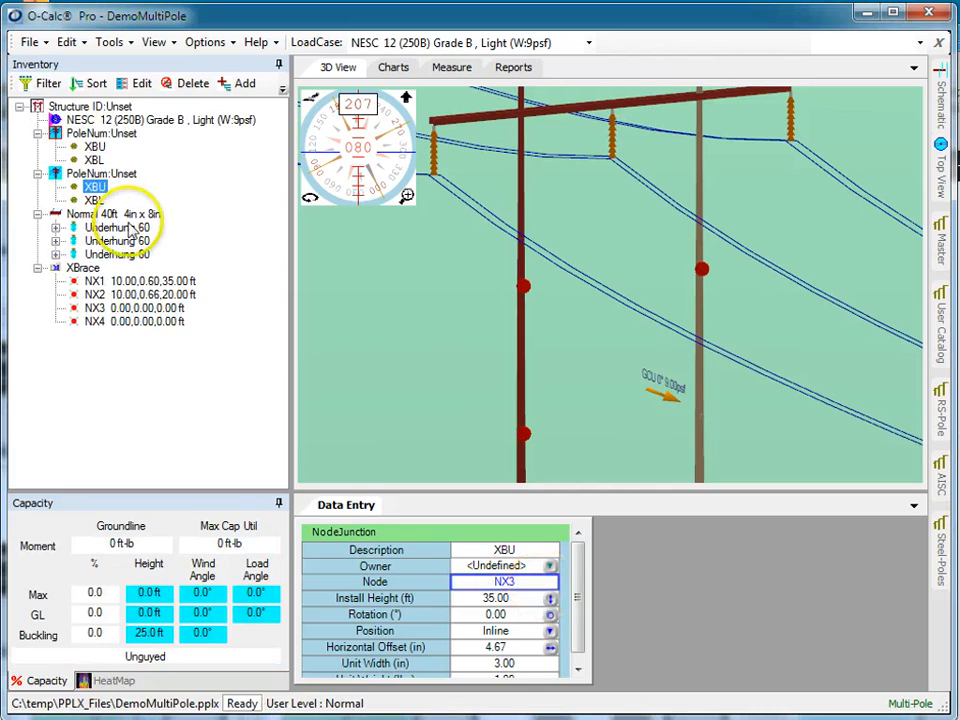
{"action": "left_click", "coordinate": [92, 200]}
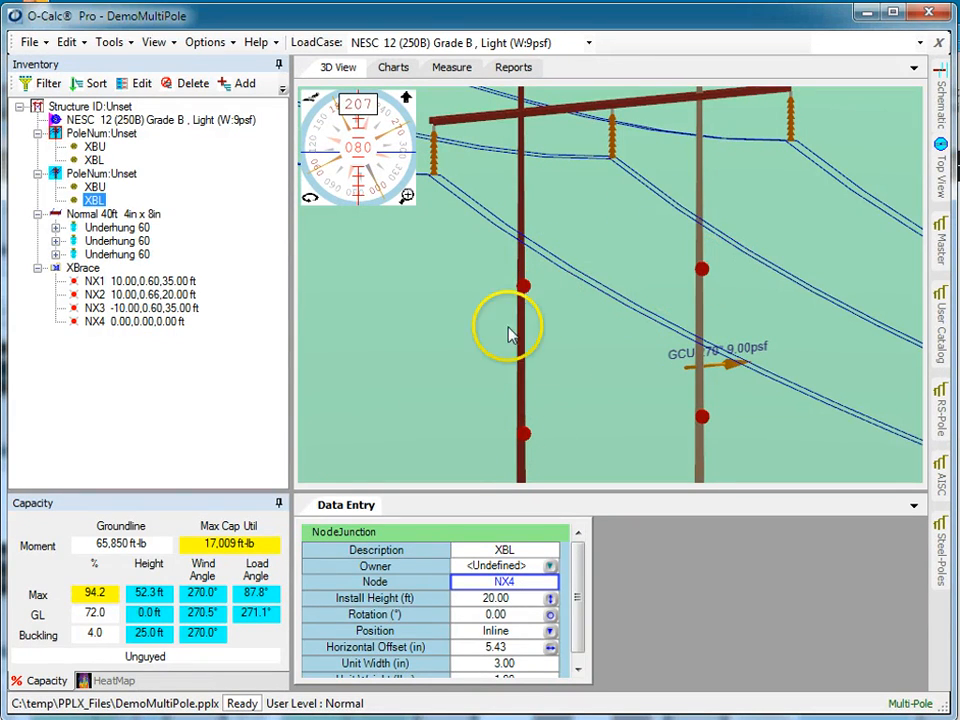
{"action": "mouse_move", "coordinate": [840, 460]}
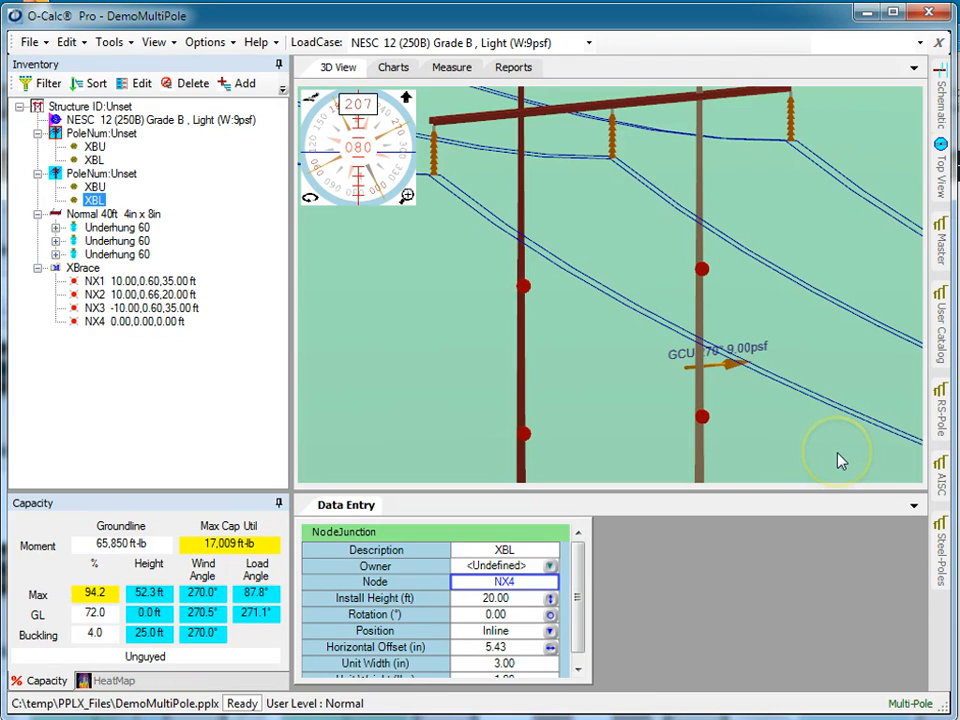
{"action": "left_click", "coordinate": [940, 476]}
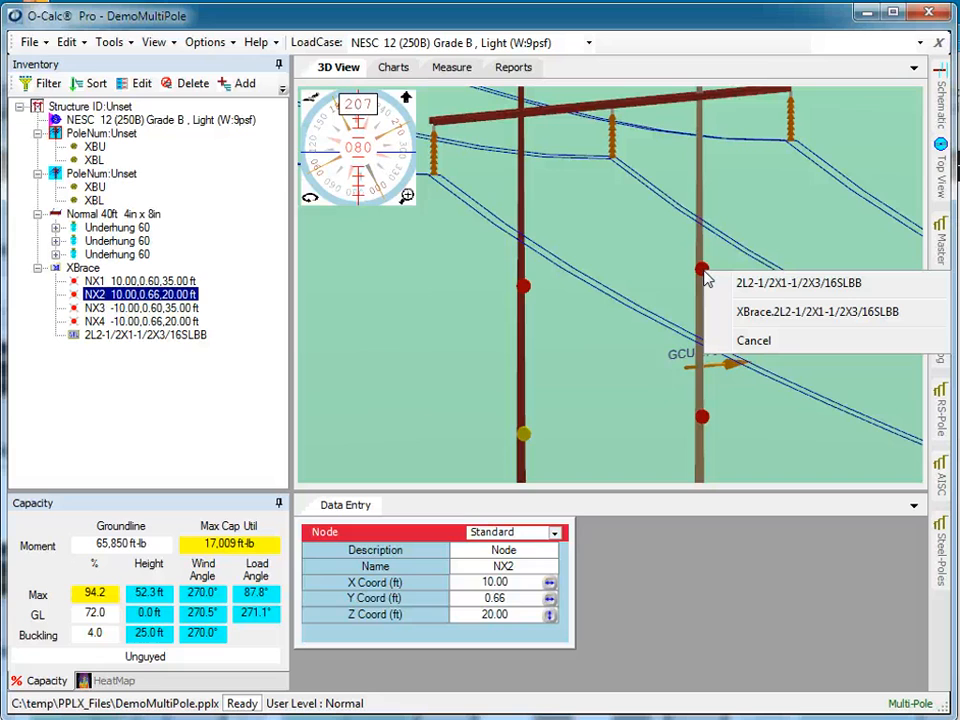
Create 2L2-1/2X1-1/2X3/16SLBB beams Beam1 (NX2–NX3) and Beam2 (NX1–NX4)
{"action": "left_click", "coordinate": [796, 284]}
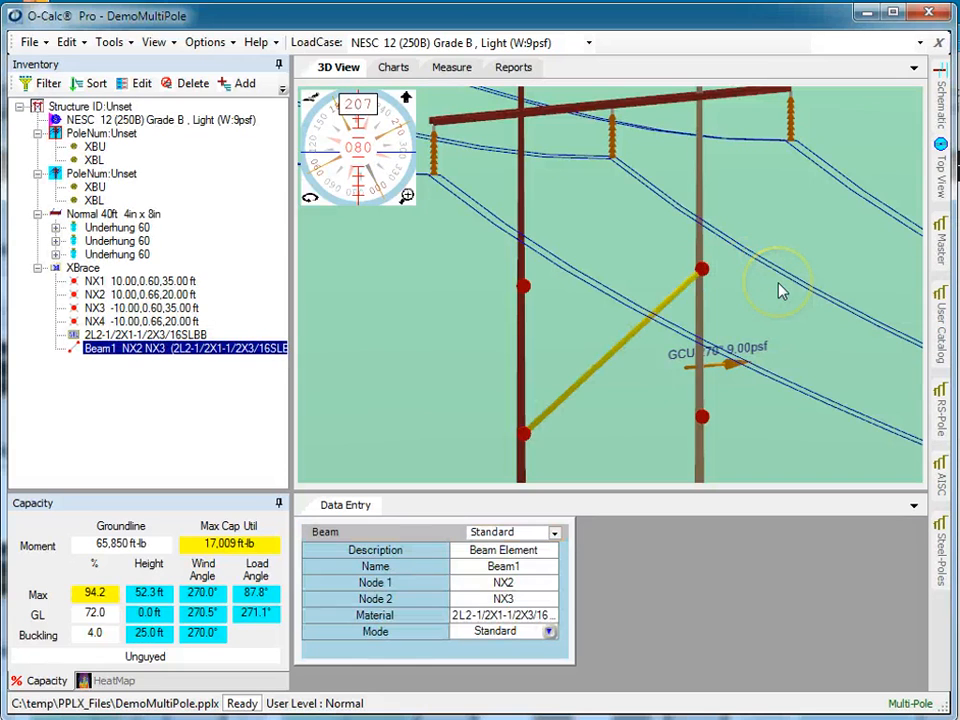
{"action": "left_click", "coordinate": [530, 290]}
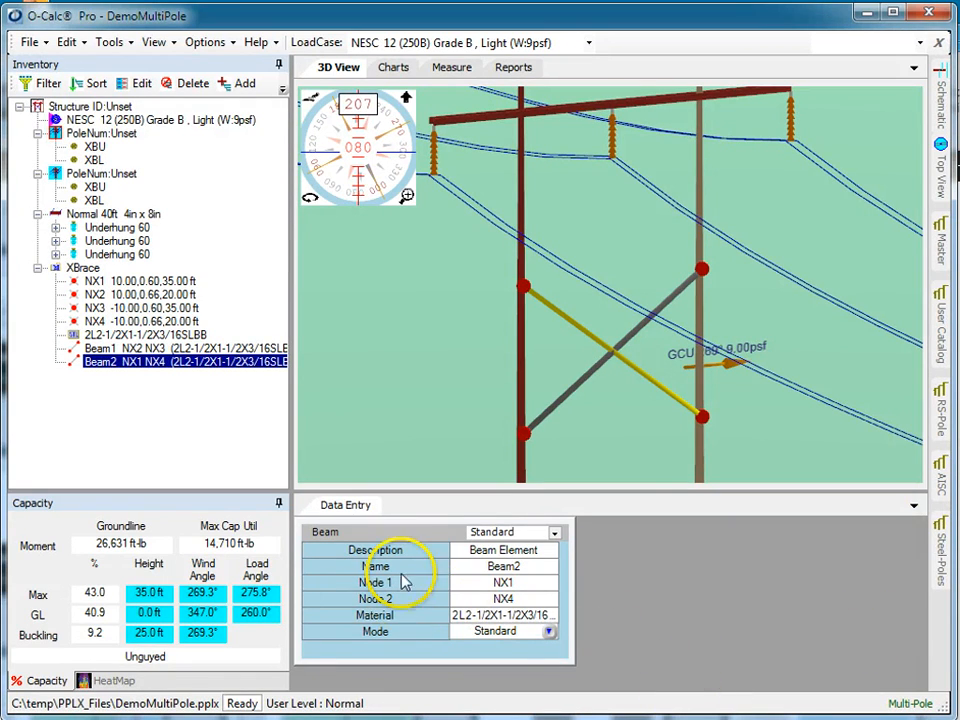
{"action": "left_click", "coordinate": [548, 632]}
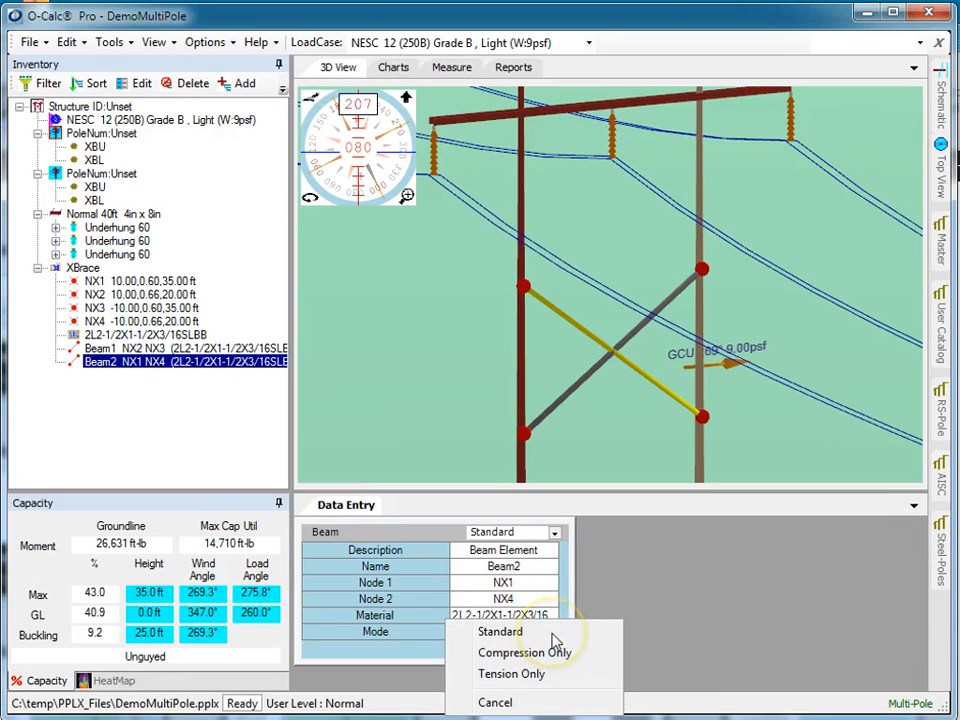
{"action": "mouse_move", "coordinate": [536, 674]}
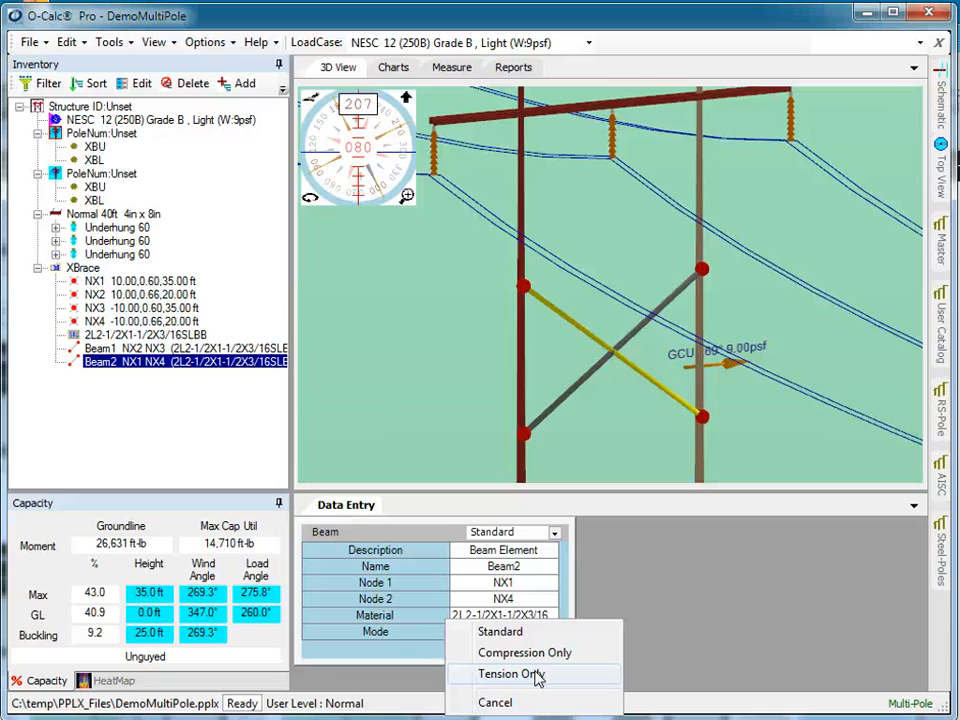
{"action": "mouse_move", "coordinate": [524, 652]}
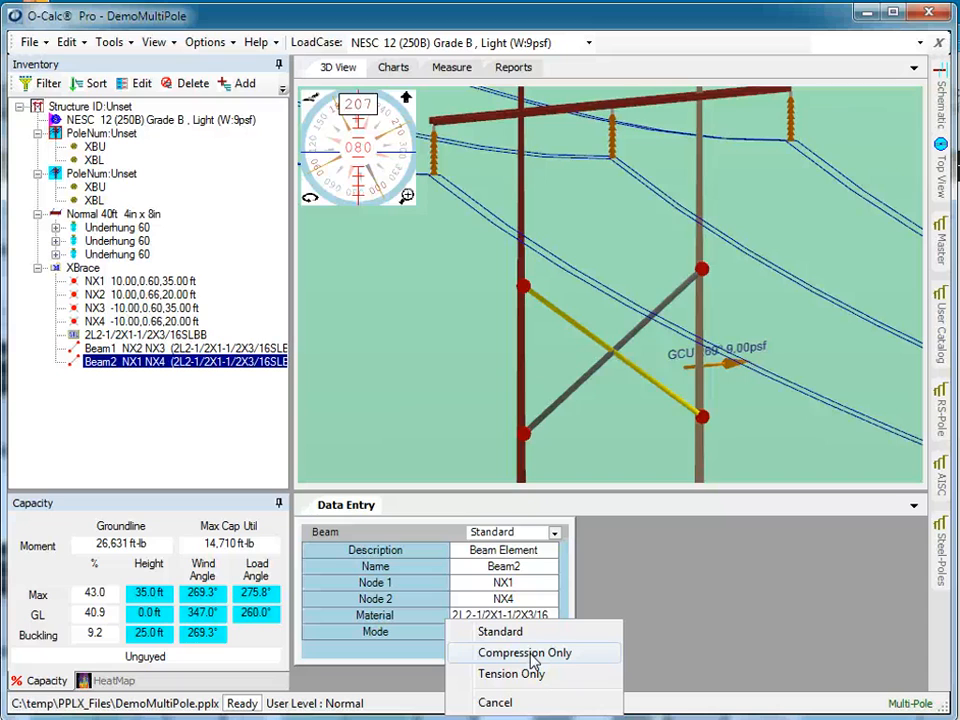
{"action": "left_click", "coordinate": [500, 632]}
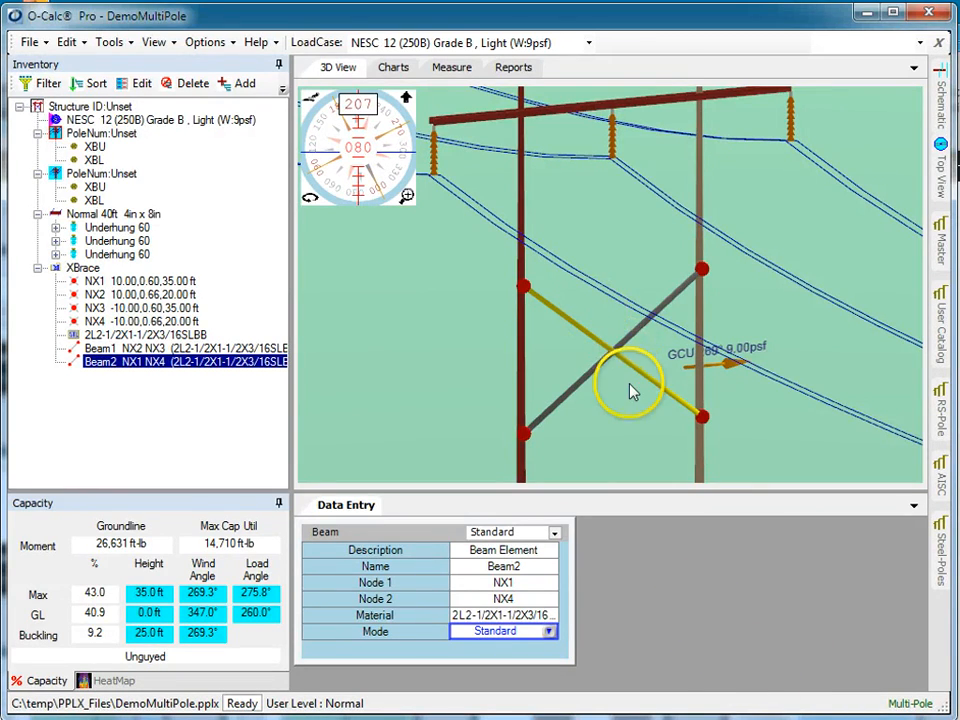
{"action": "mouse_move", "coordinate": [600, 340]}
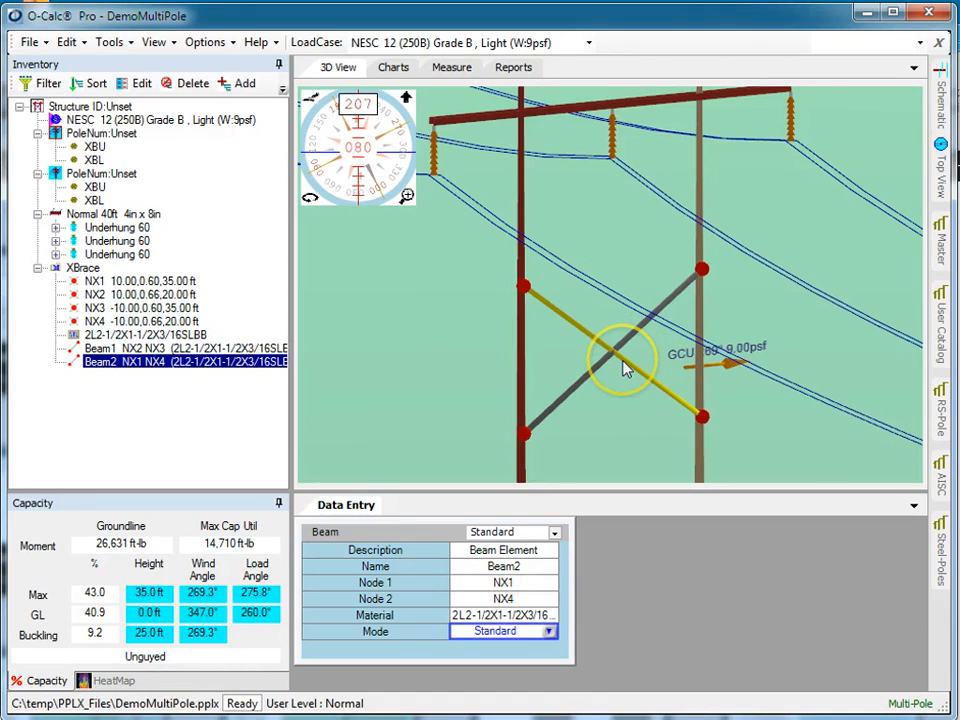
{"action": "left_click", "coordinate": [100, 348]}
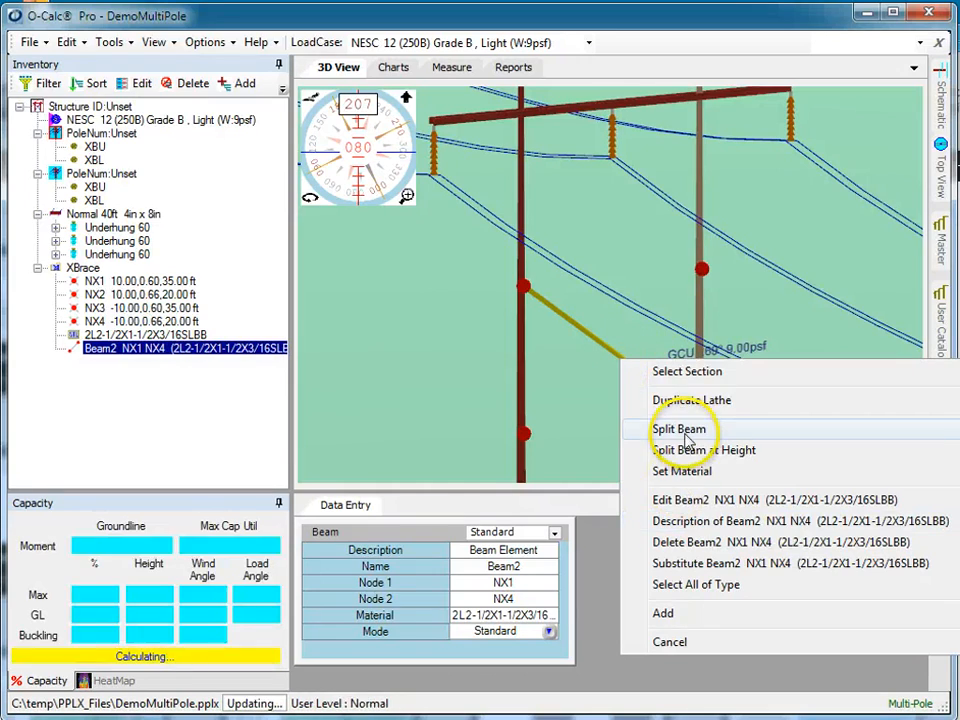
{"action": "left_click", "coordinate": [680, 428]}
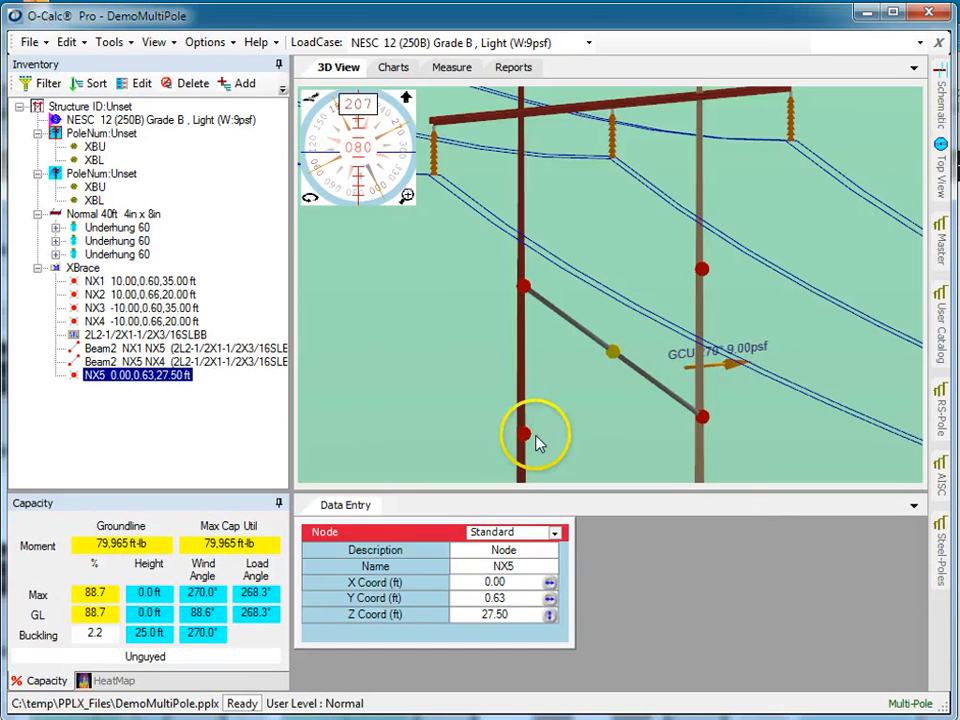
{"action": "left_click", "coordinate": [614, 352]}
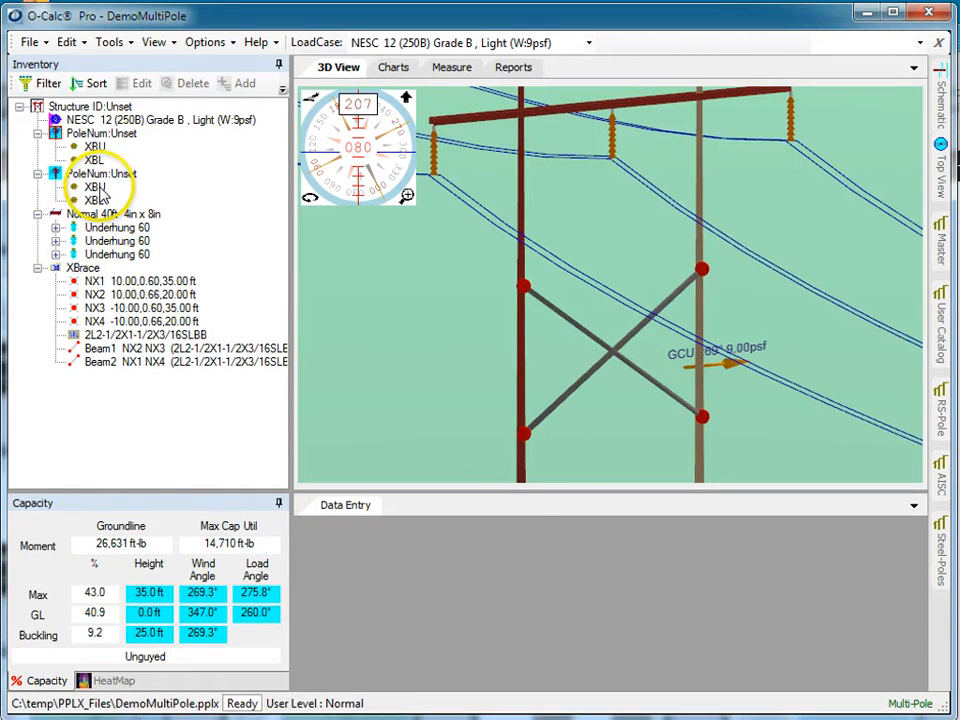
{"action": "mouse_move", "coordinate": [150, 204]}
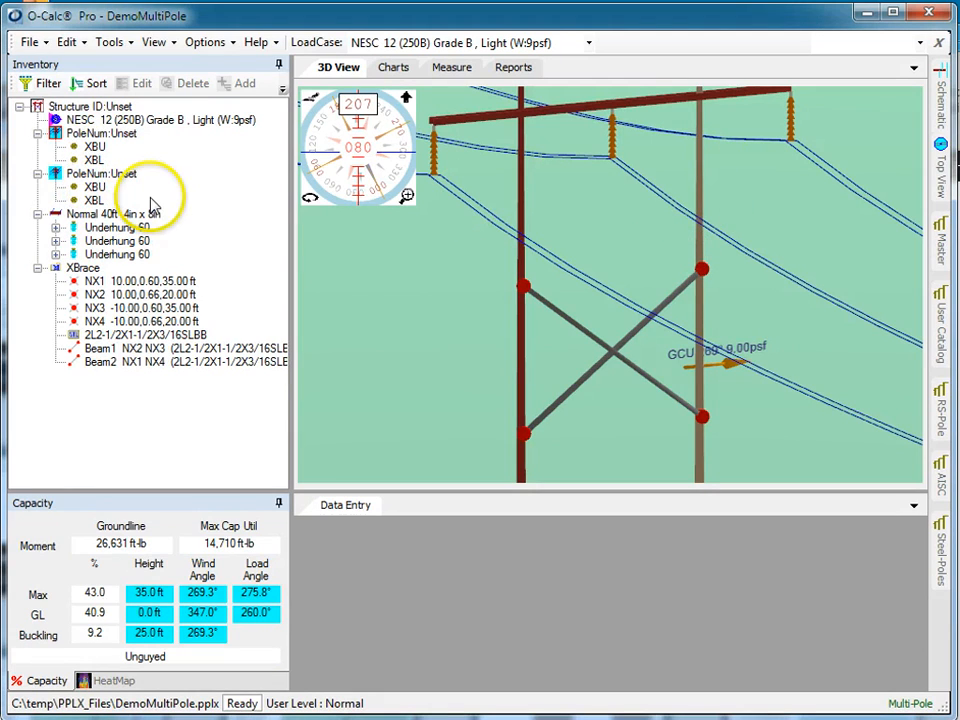
Set Rotation 180 on the first pole's XBU and the second pole's XBL junctions
{"action": "left_click", "coordinate": [94, 146]}
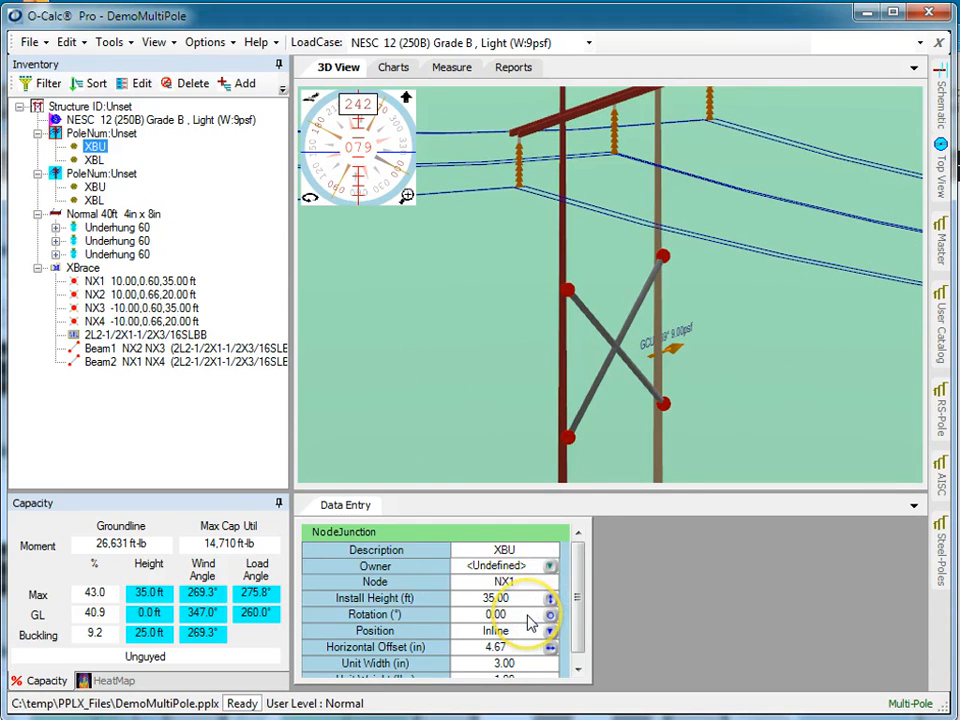
{"action": "type", "text": "180"}
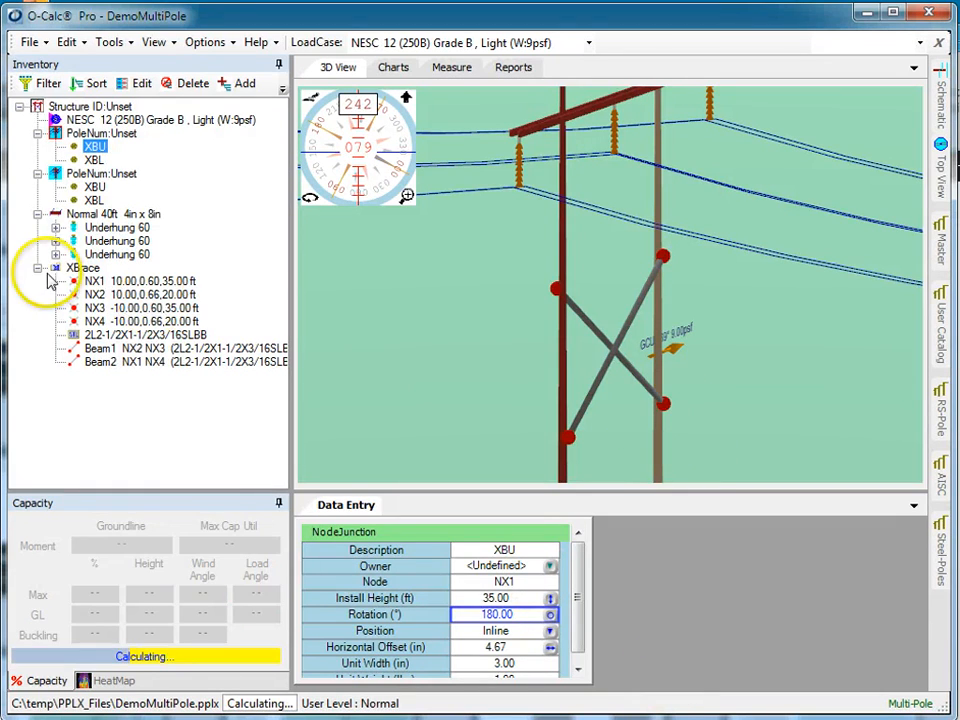
{"action": "left_click", "coordinate": [92, 200]}
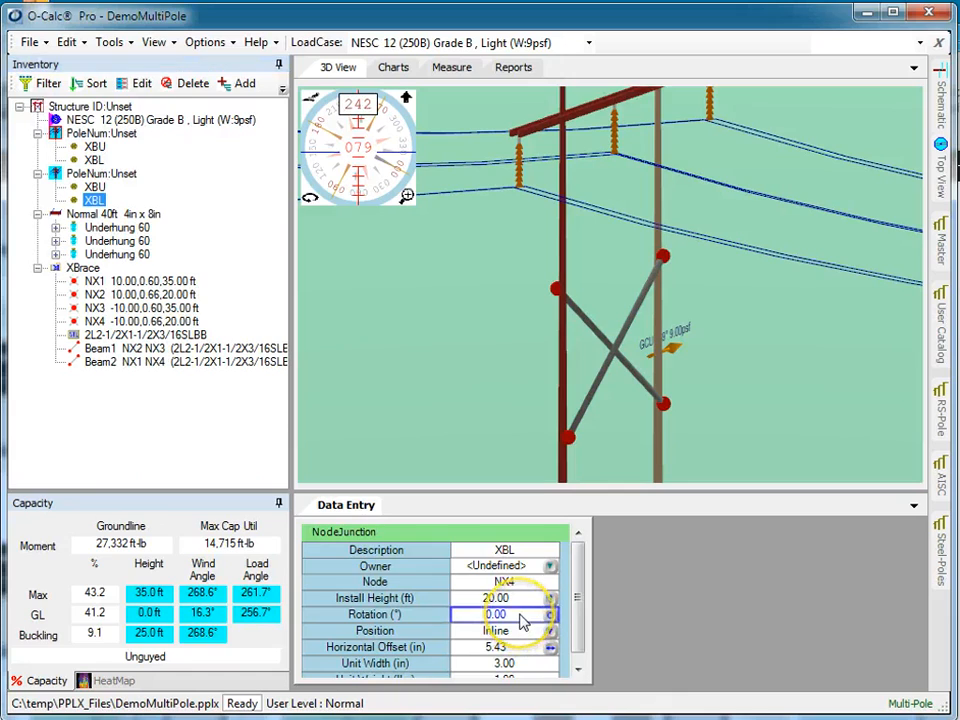
{"action": "type", "text": "180"}
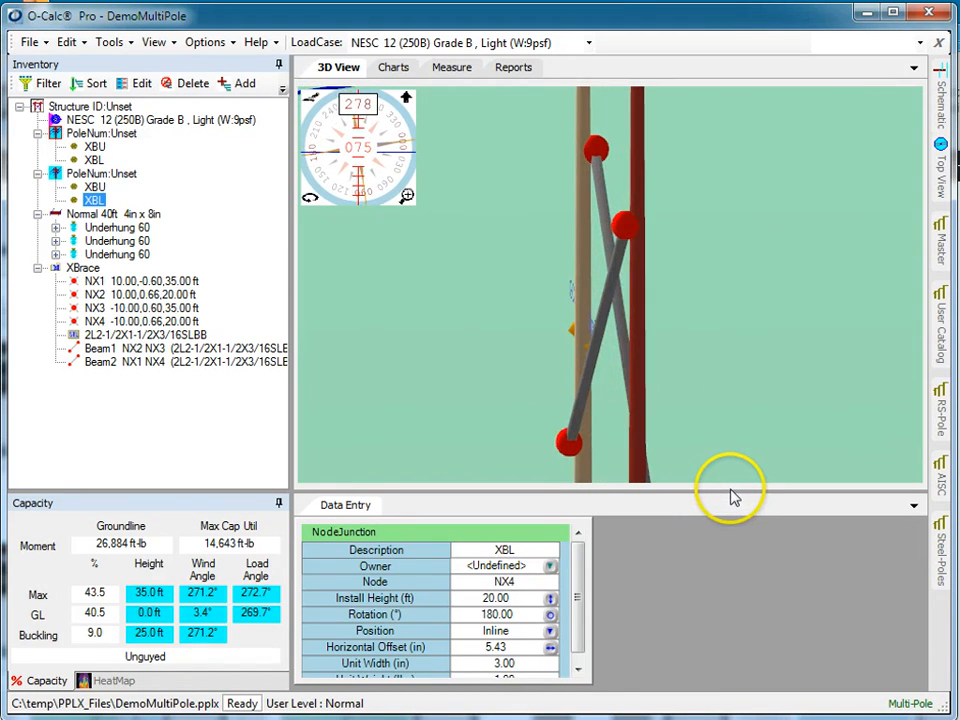
Split Beam2 and Beam1 at their midpoints, creating nodes NX5 and NX6
{"action": "left_click_drag", "start_coordinate": [730, 490], "coordinate": [680, 480]}
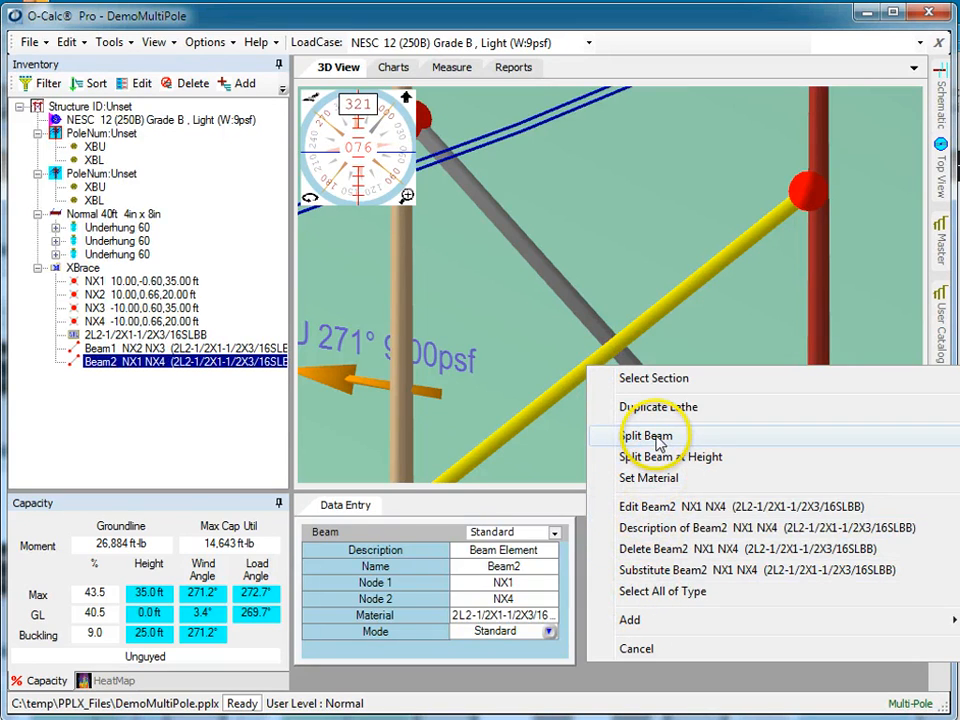
{"action": "left_click", "coordinate": [648, 436]}
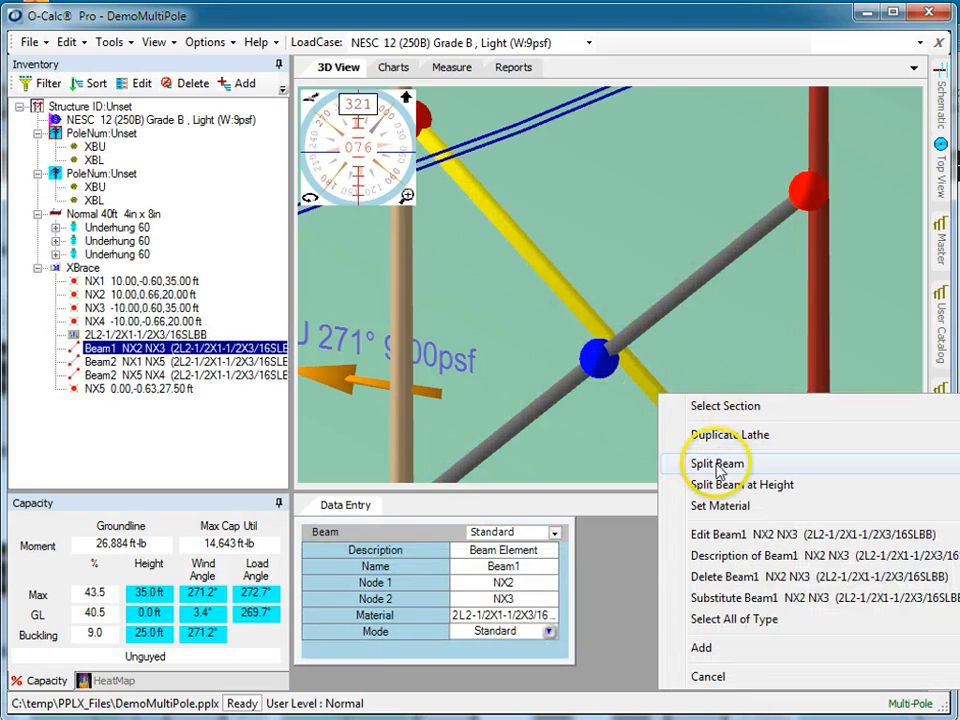
{"action": "left_click", "coordinate": [716, 464]}
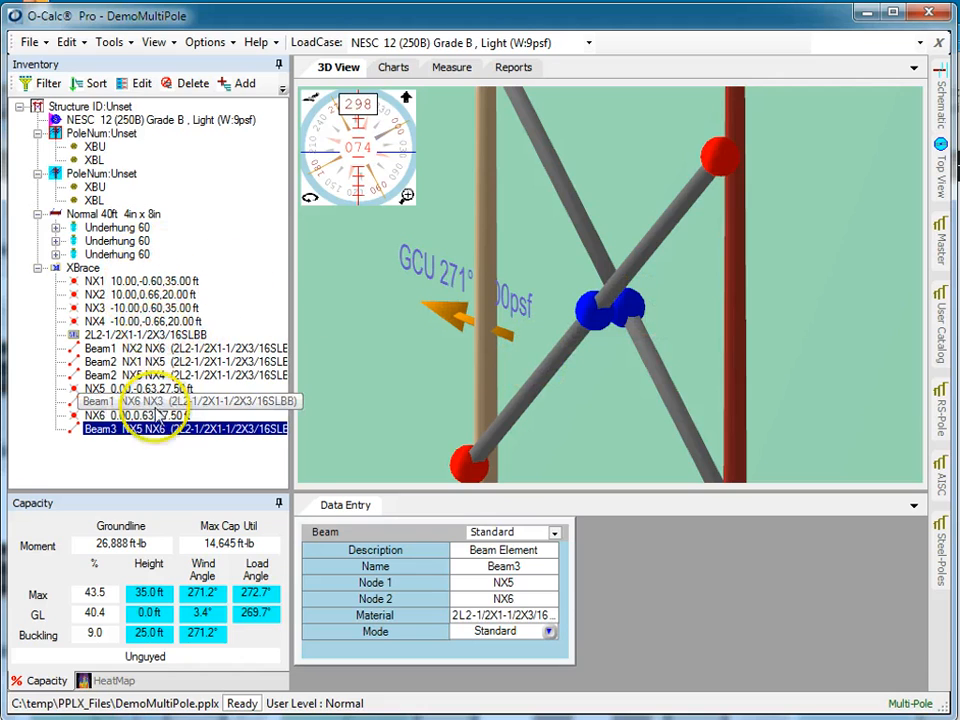
Set XBrace Override Rendering to Yes with Node Render 6 and Beam Render 3
{"action": "left_click", "coordinate": [84, 268]}
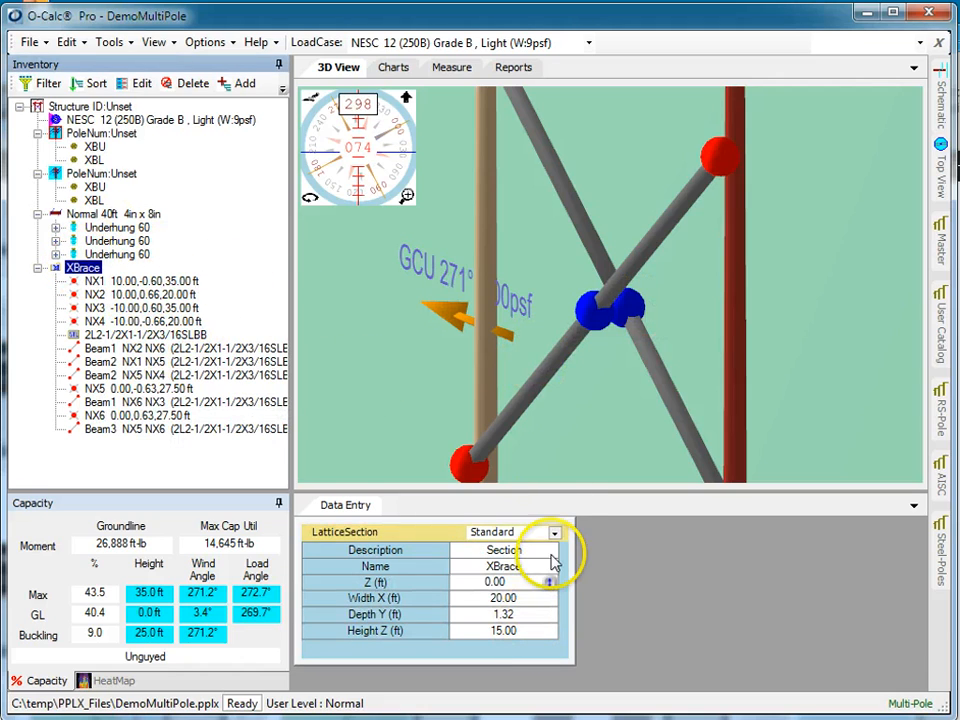
{"action": "left_click", "coordinate": [552, 532]}
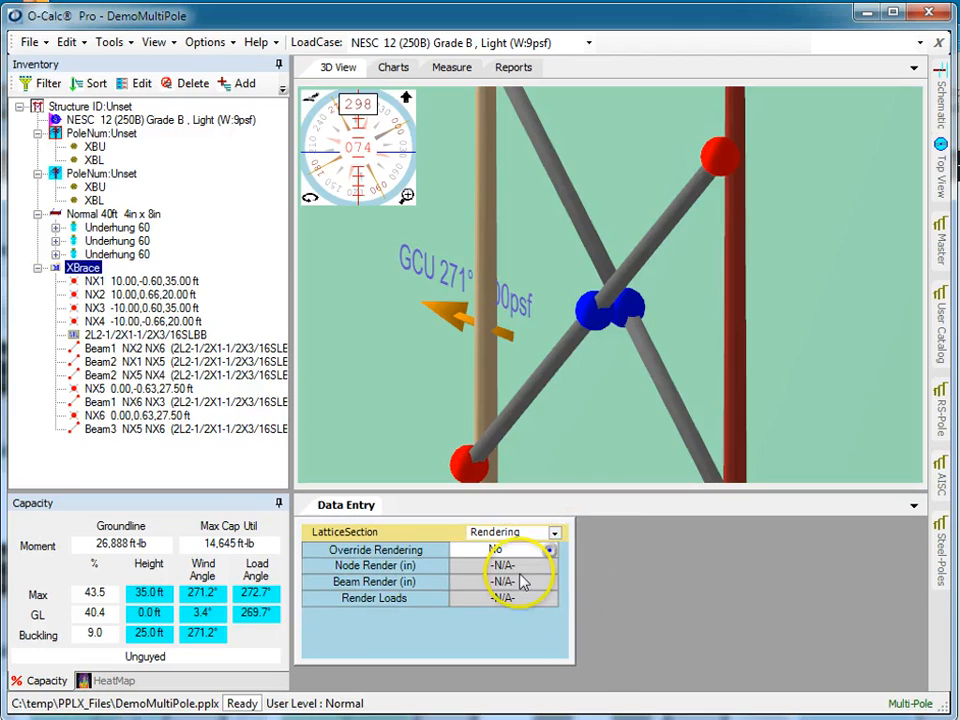
{"action": "left_click", "coordinate": [500, 550]}
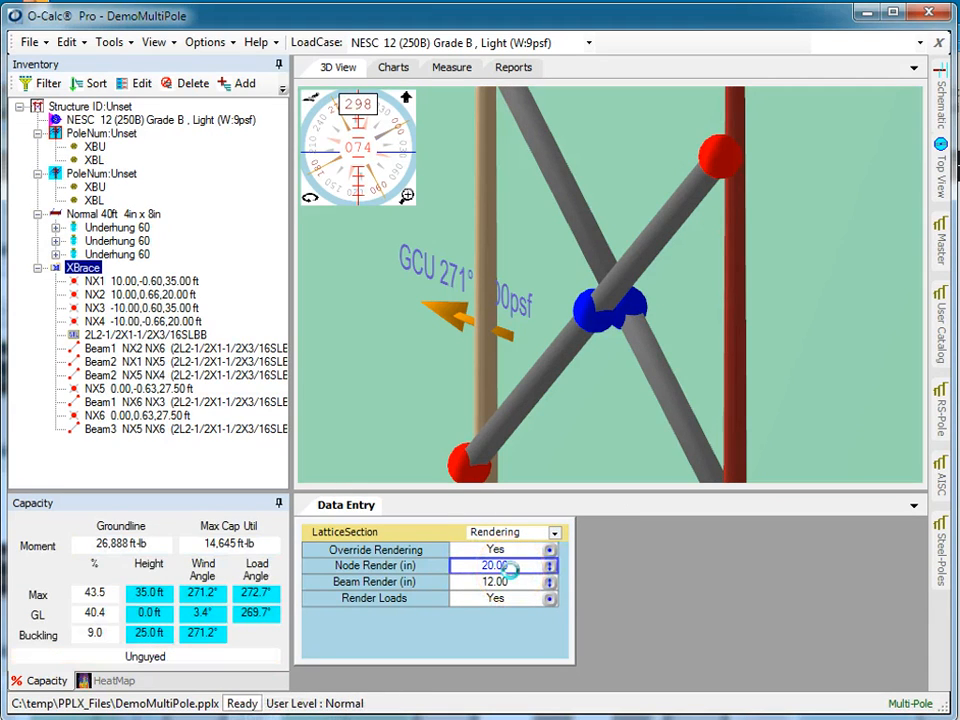
{"action": "type", "text": "6"}
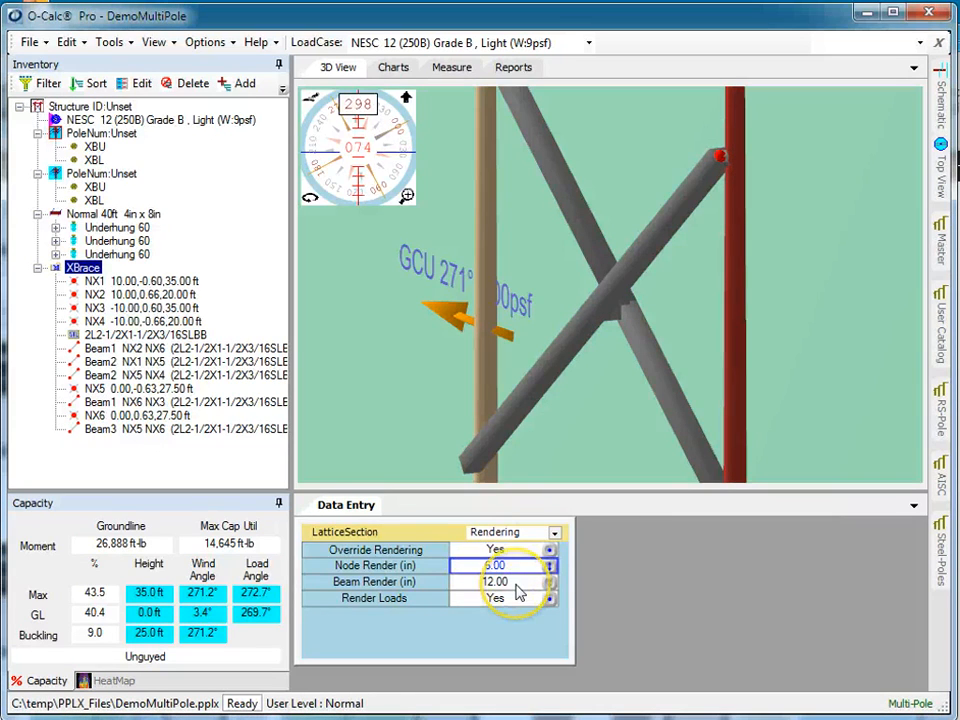
{"action": "type", "text": "3"}
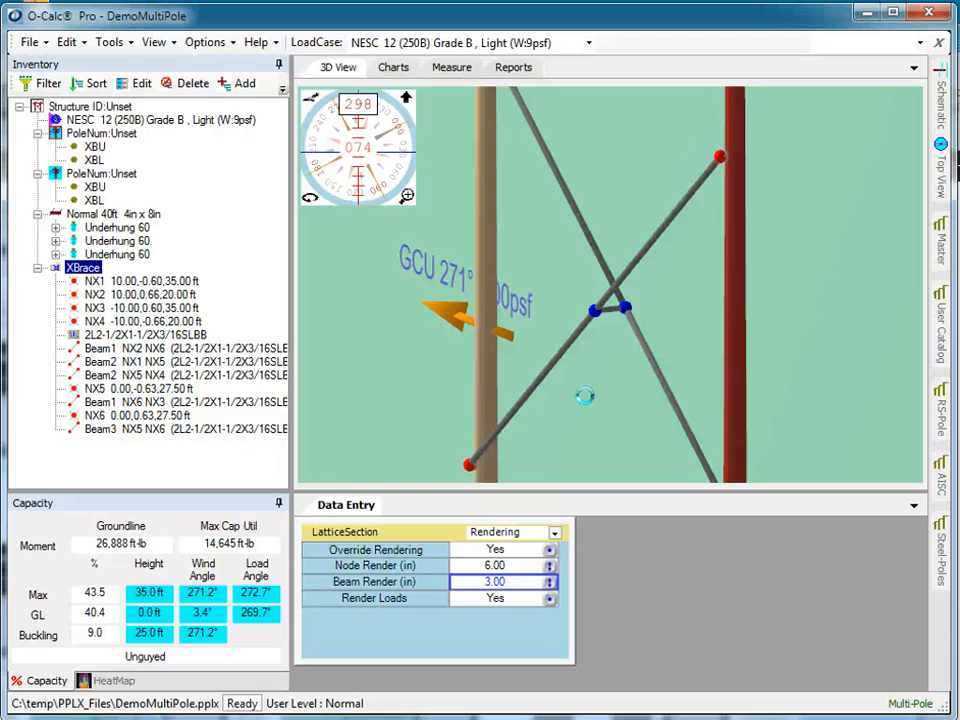
{"action": "mouse_move", "coordinate": [656, 408]}
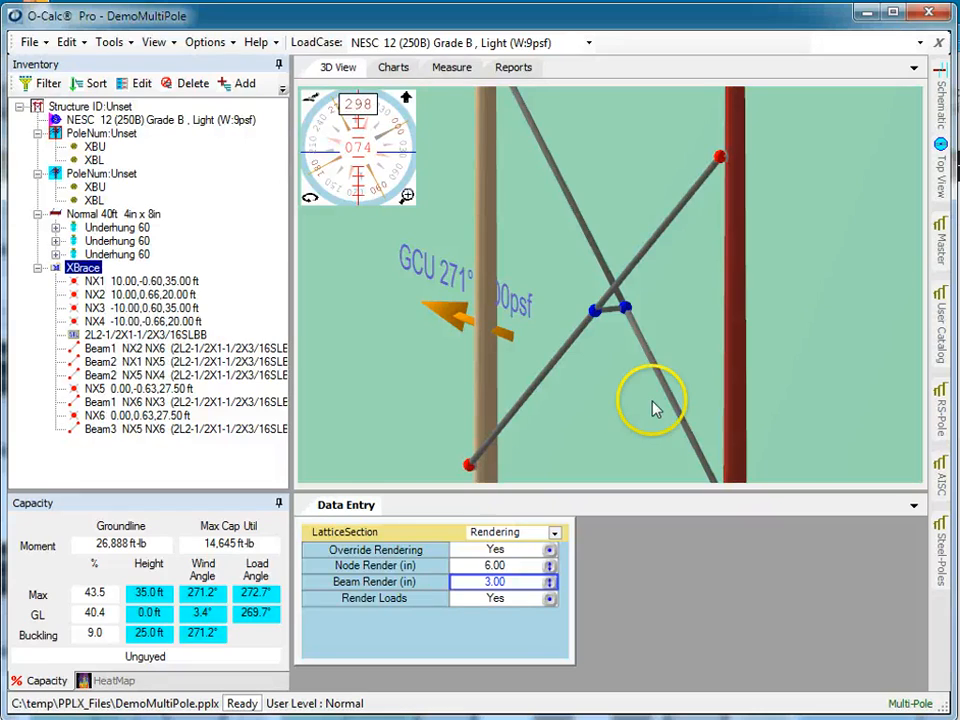